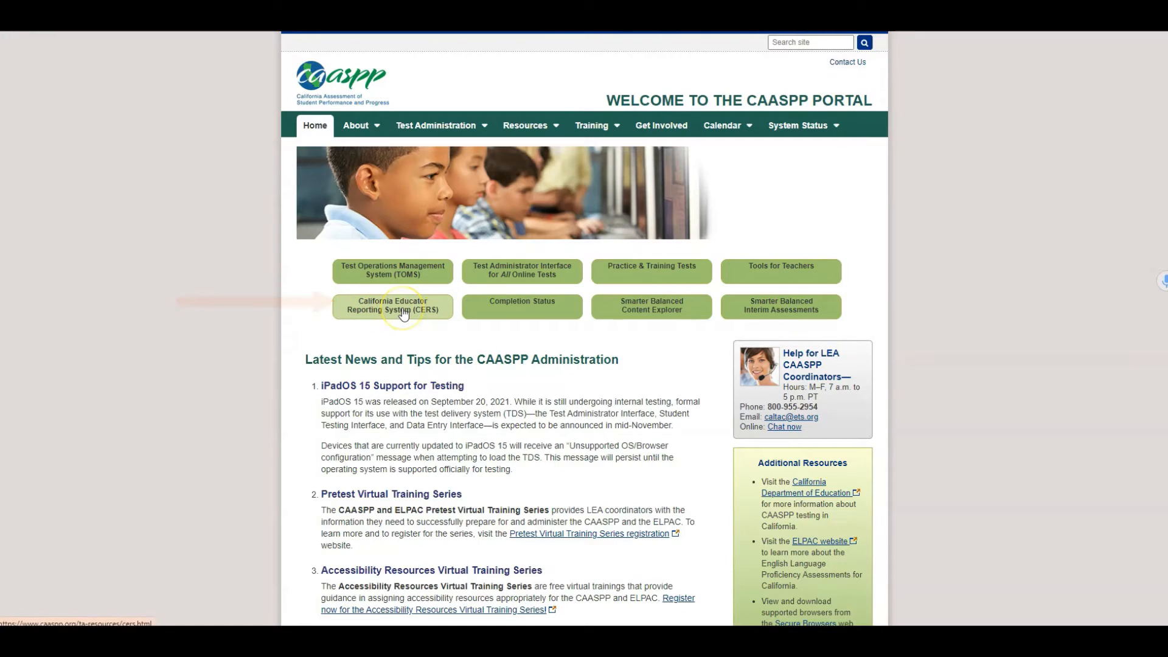
Step: Reach the CERS logon page through the CERS Resources page
left_click(392, 306)
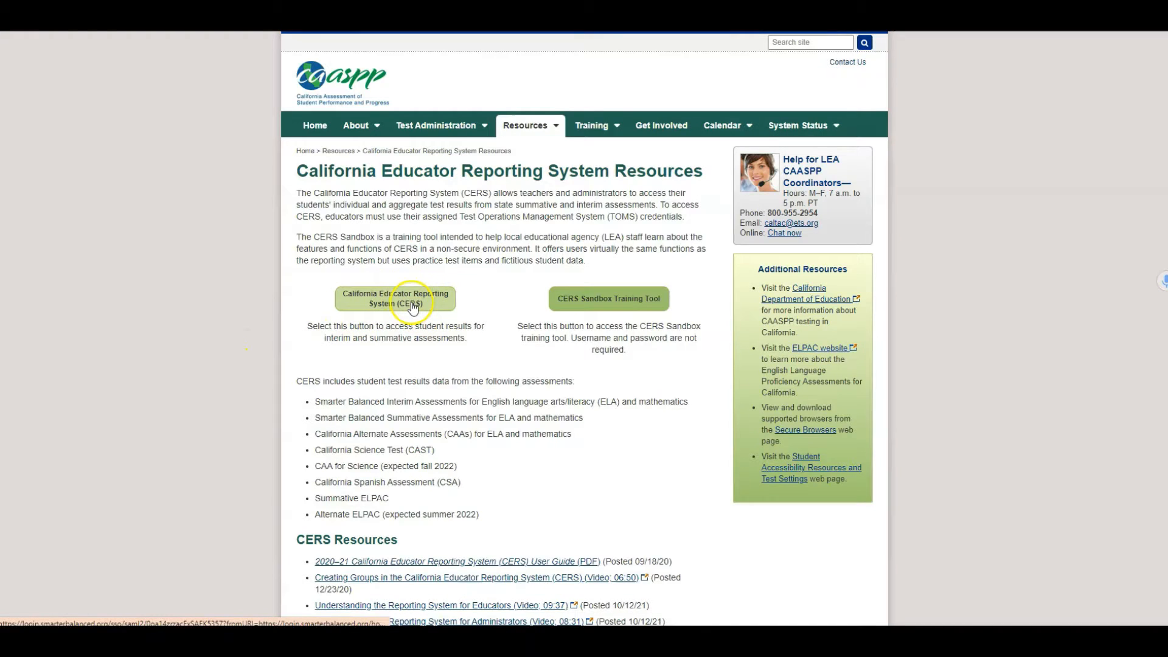
left_click(394, 299)
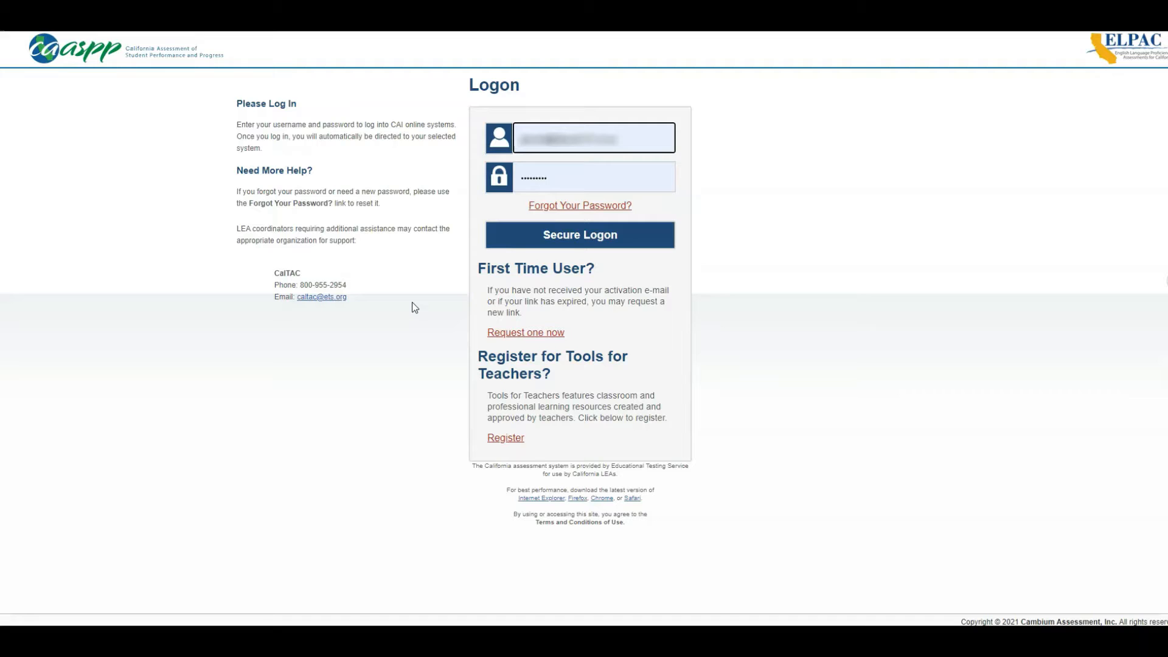
mouse_move(425, 307)
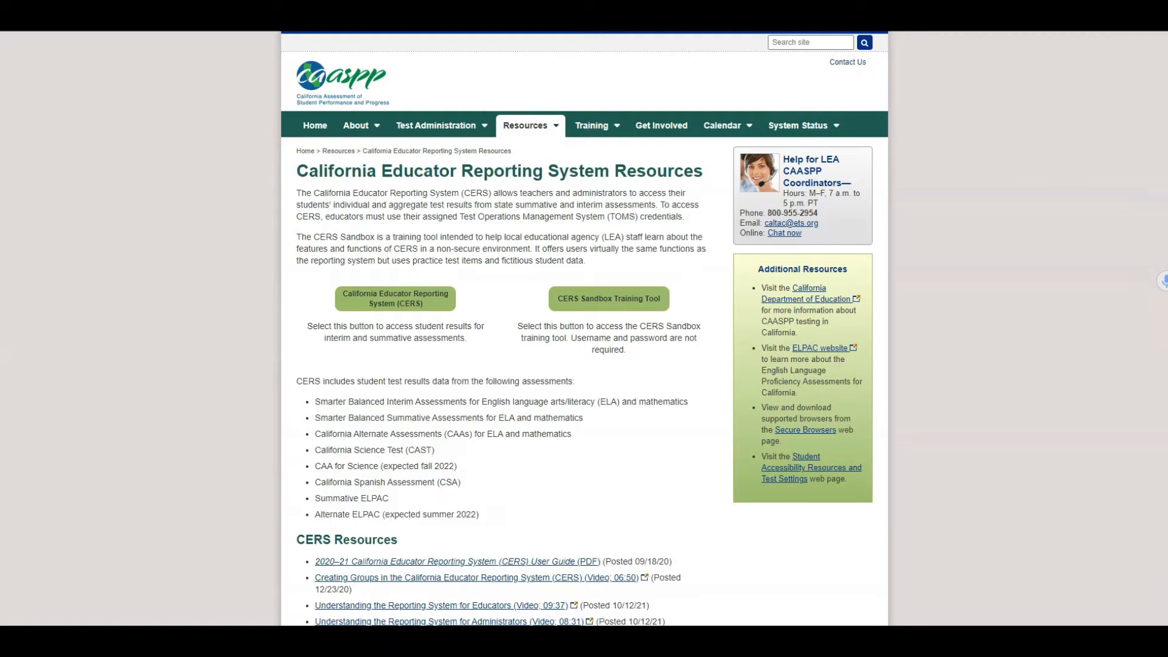
Step: Reach the CERS logon page from Interim Assessment Administration Resources, then return there
left_click(314, 125)
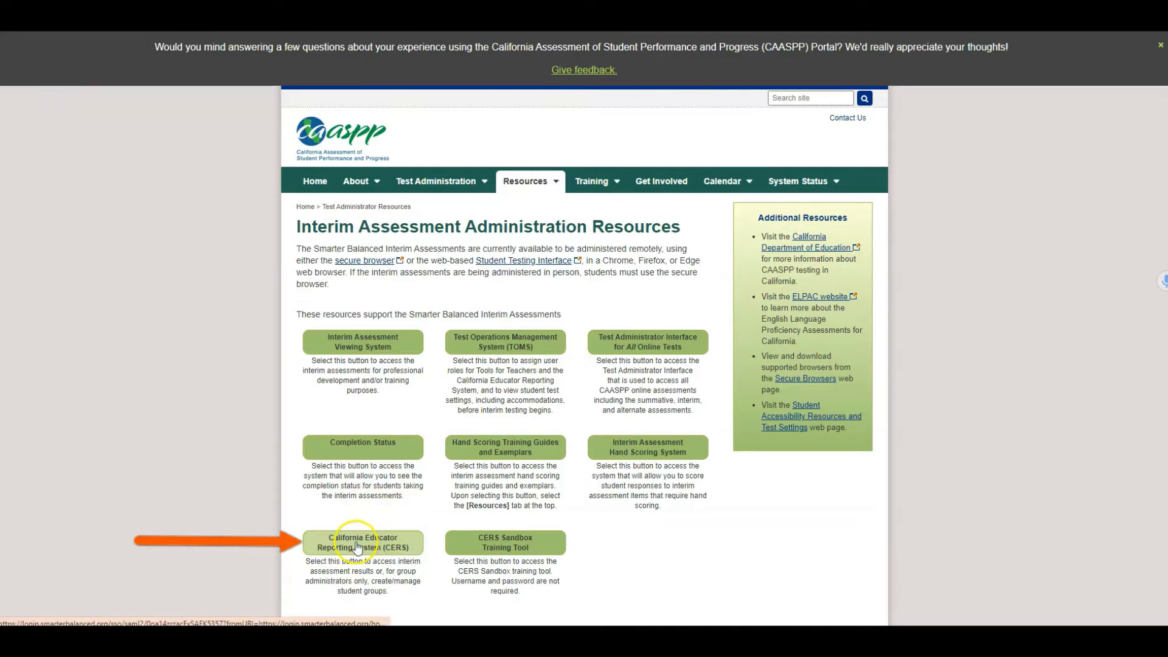
left_click(362, 543)
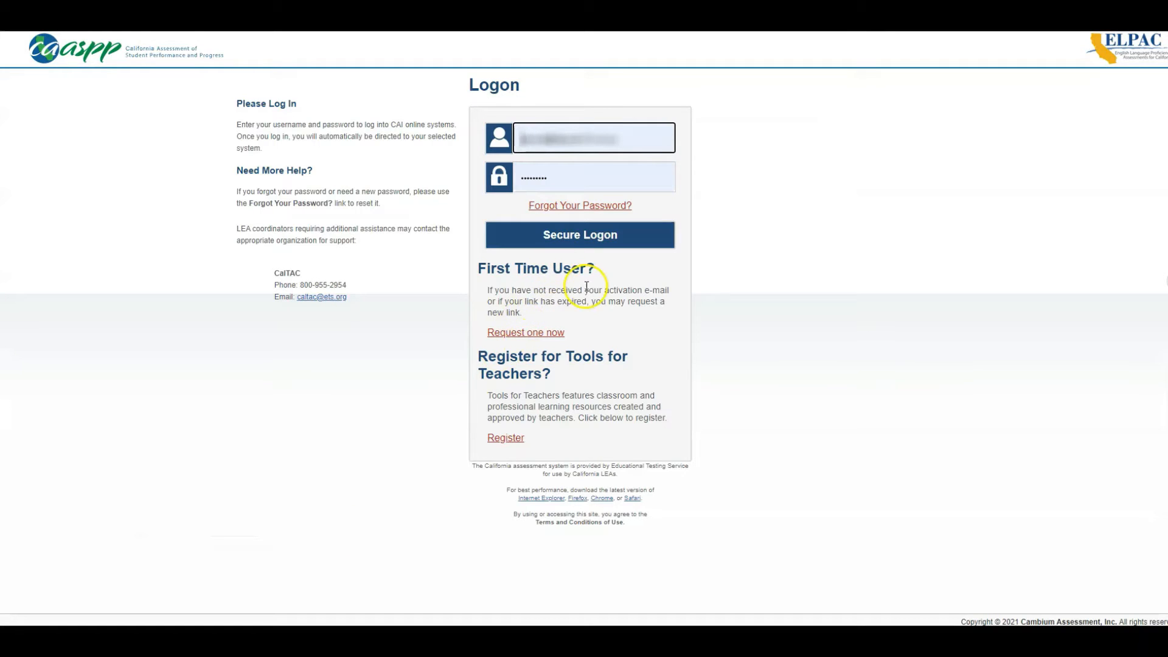
mouse_move(594, 255)
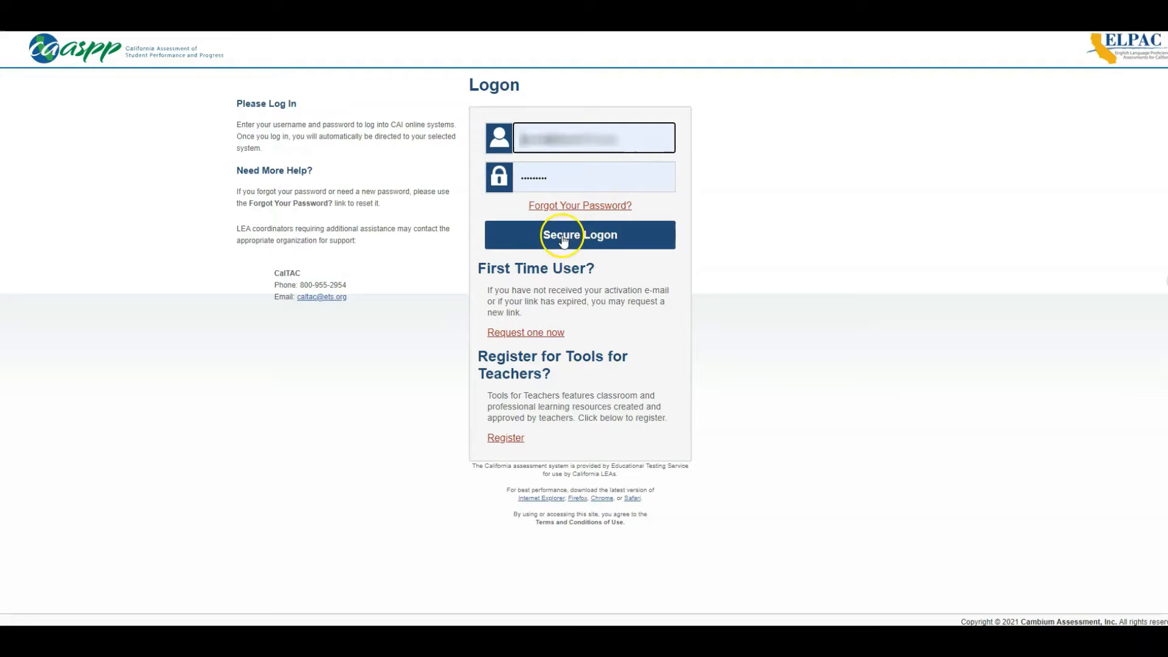
left_click(563, 234)
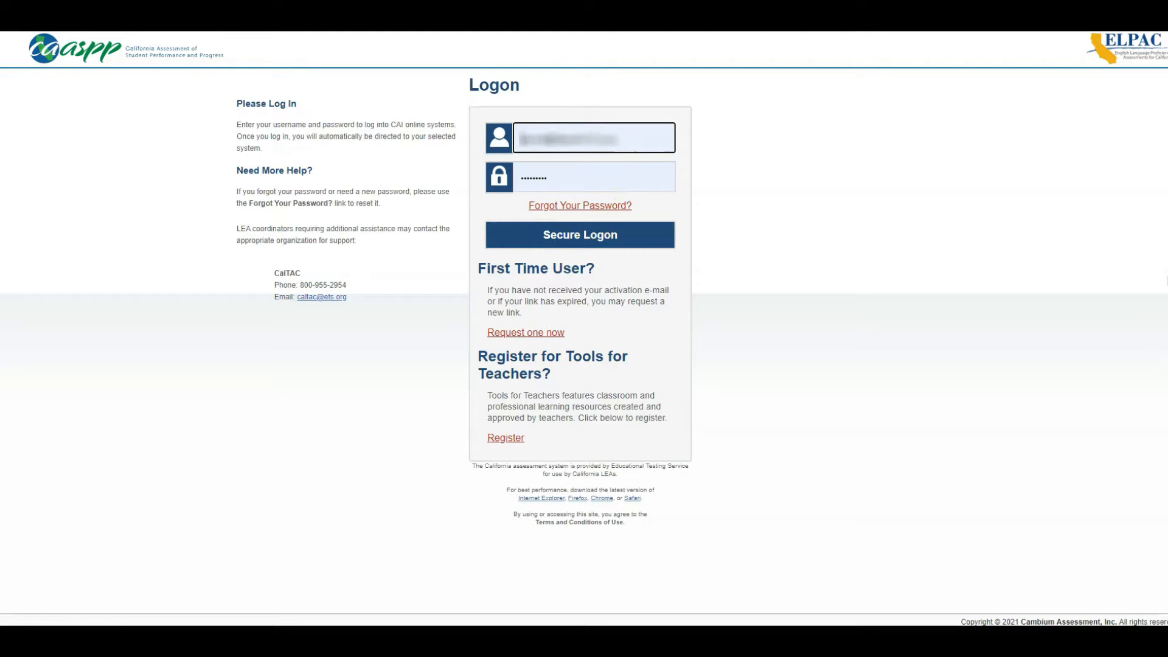
left_click(580, 235)
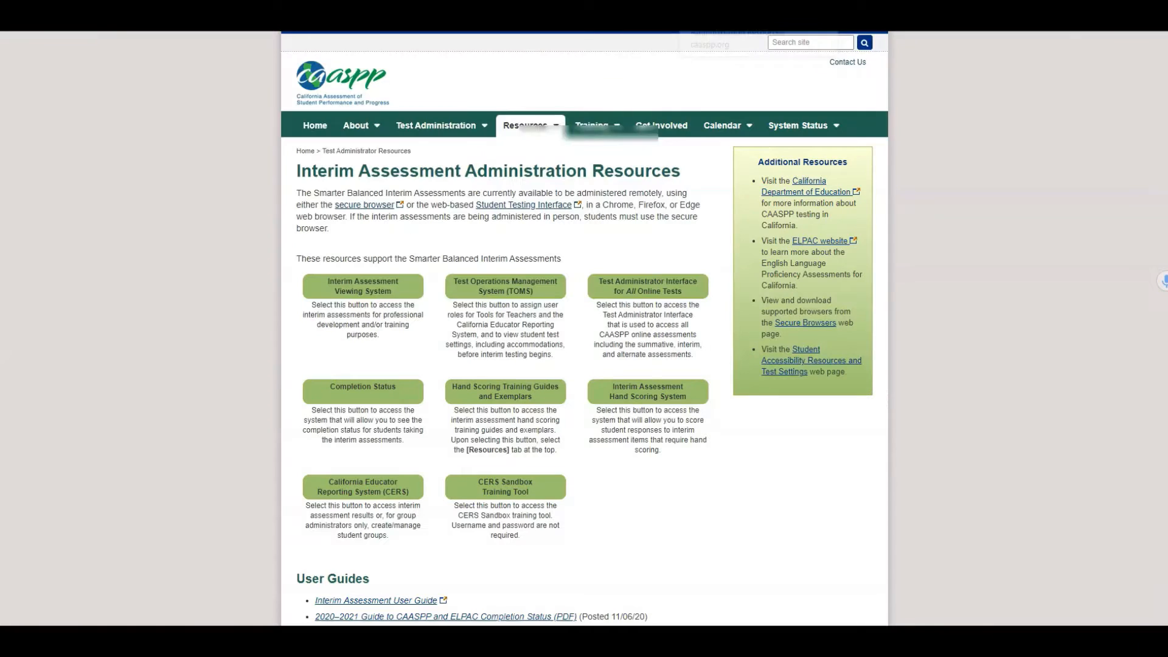
Step: Launch the CERS Sandbox Training Tool and browse Sample Elementary School Grade 4 results
left_click(505, 487)
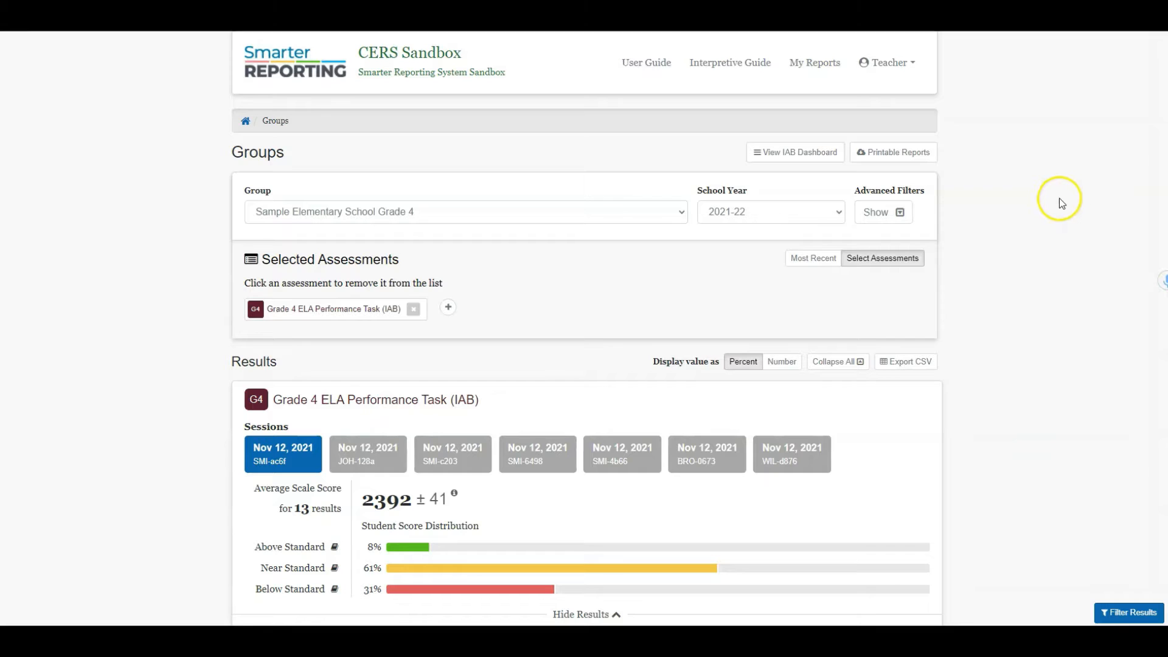
mouse_move(1057, 191)
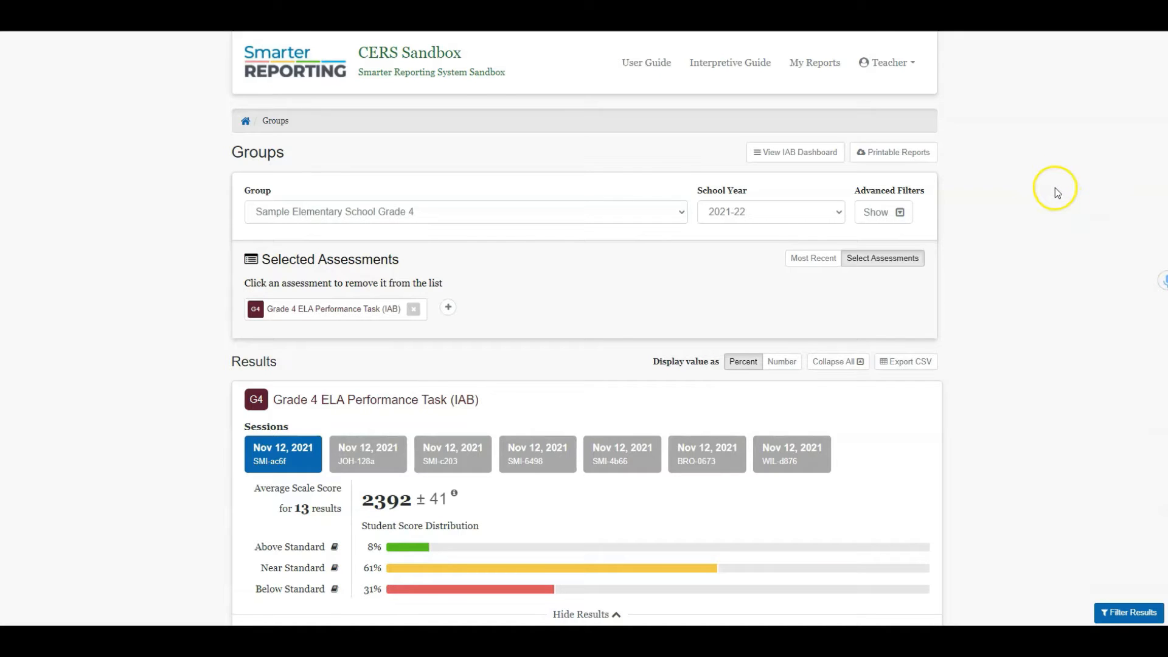
mouse_move(778, 184)
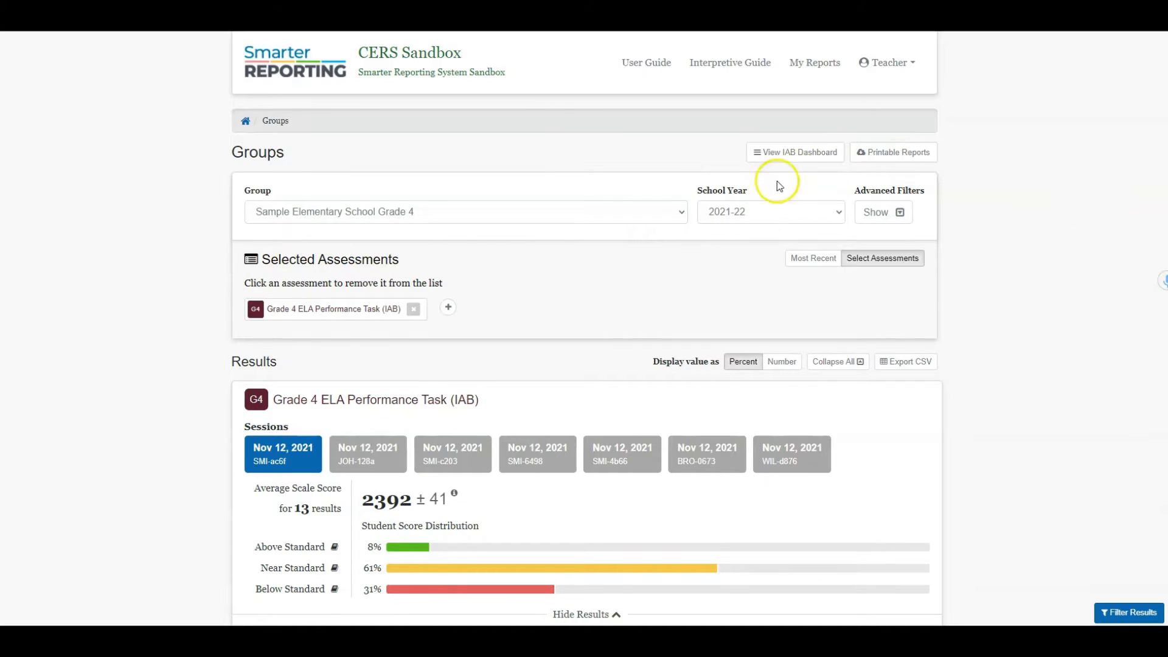
mouse_move(801, 217)
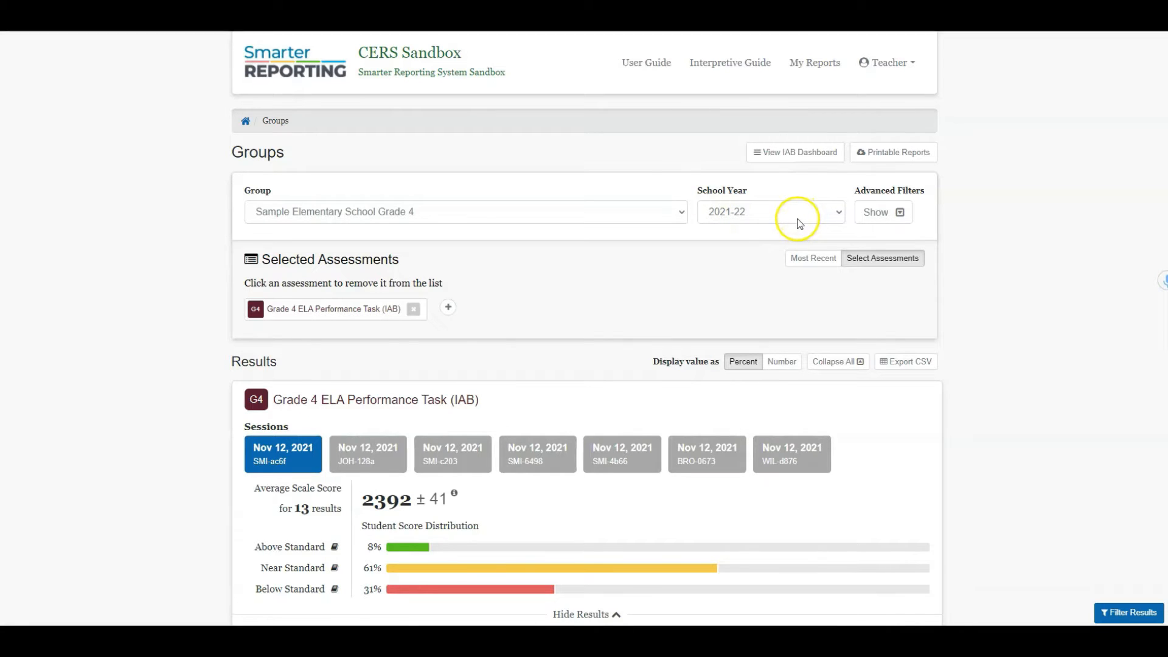
scroll("down", 3)
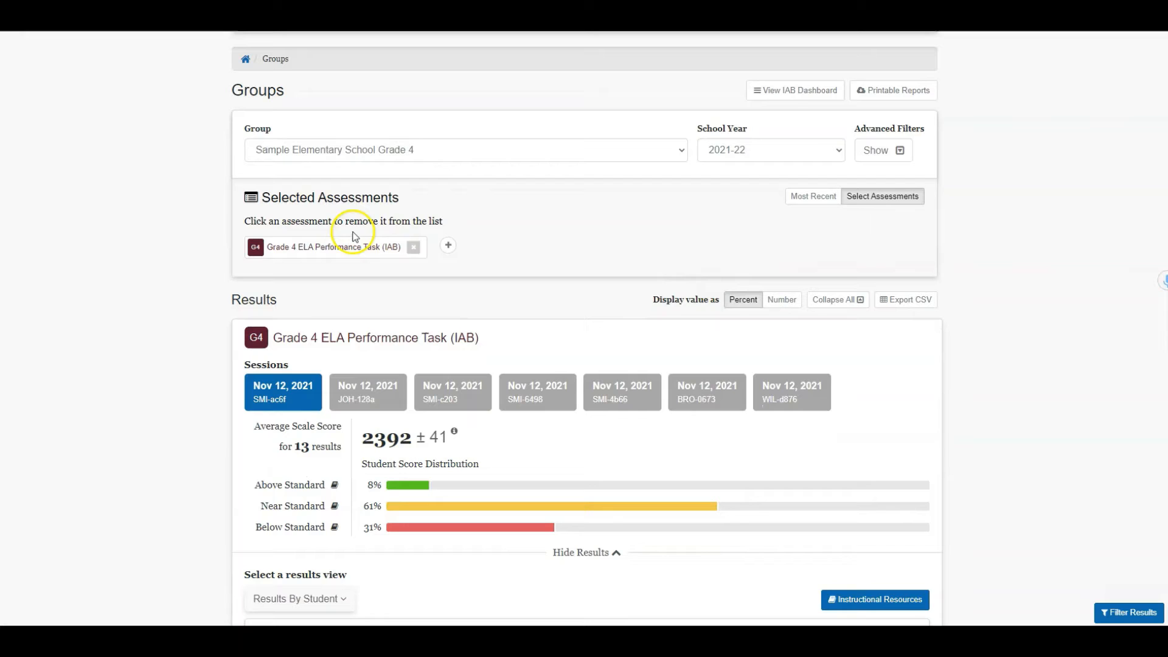
mouse_move(317, 275)
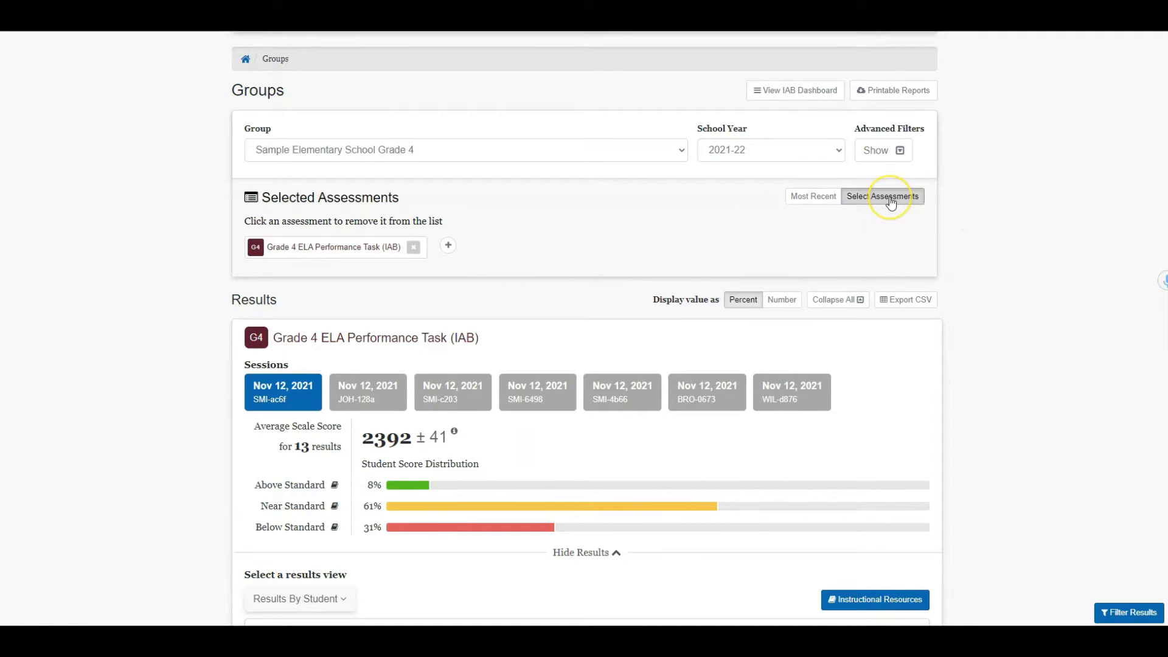
Step: Bring up the Grade 4 assessment list via Select Assessments
left_click(889, 196)
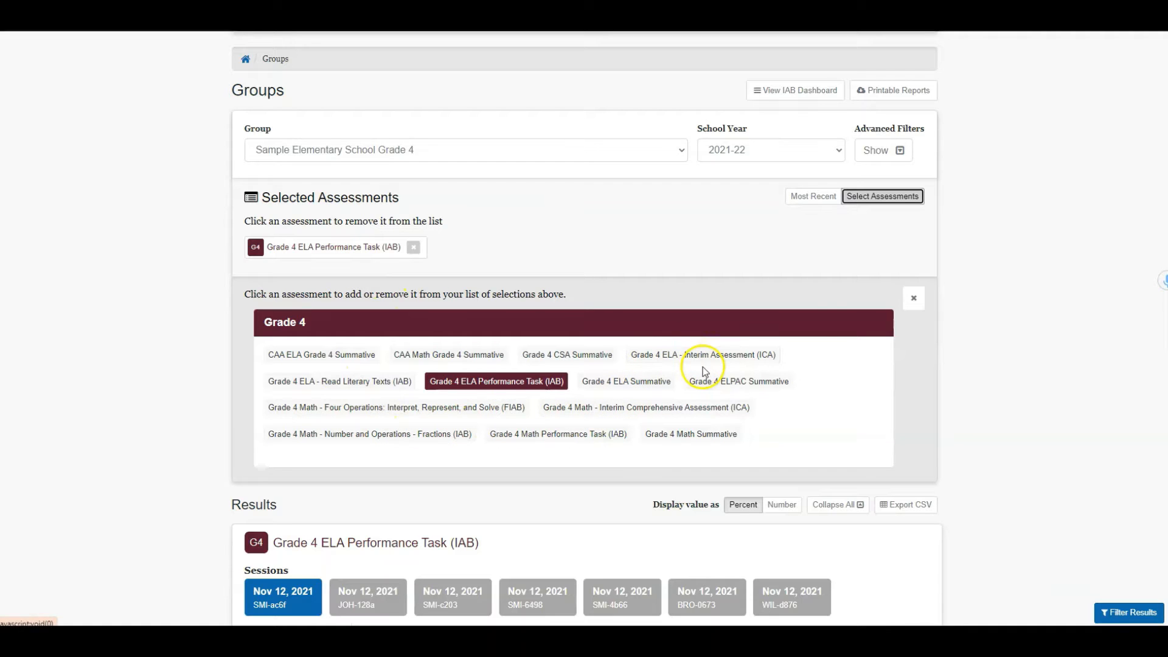
mouse_move(679, 438)
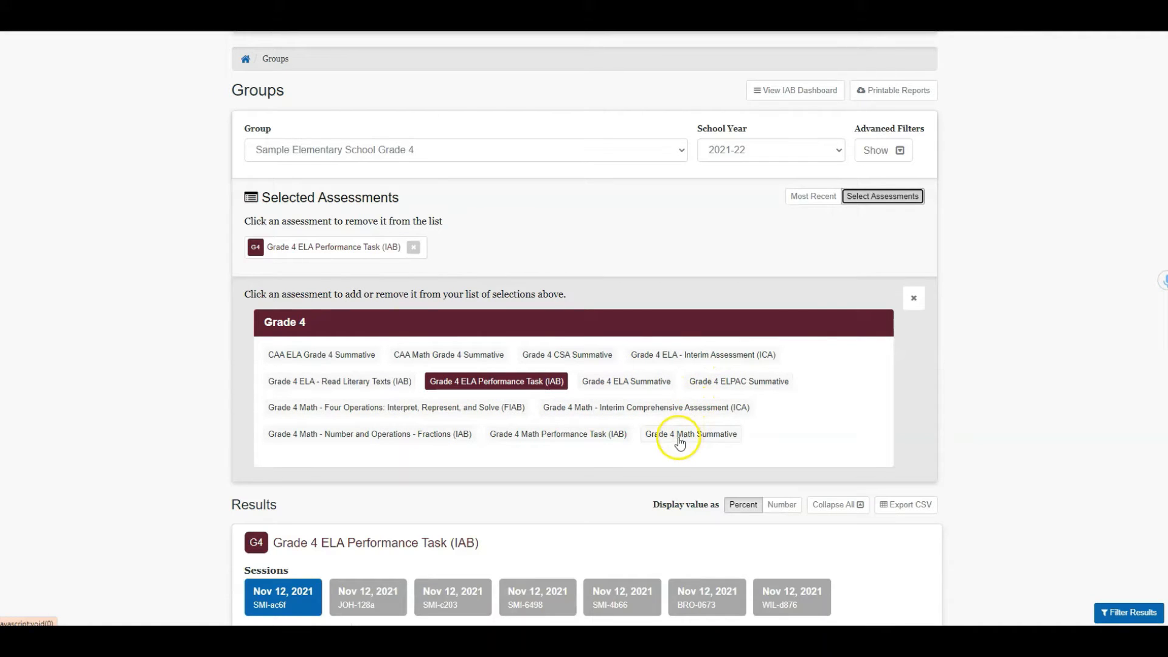
mouse_move(646, 453)
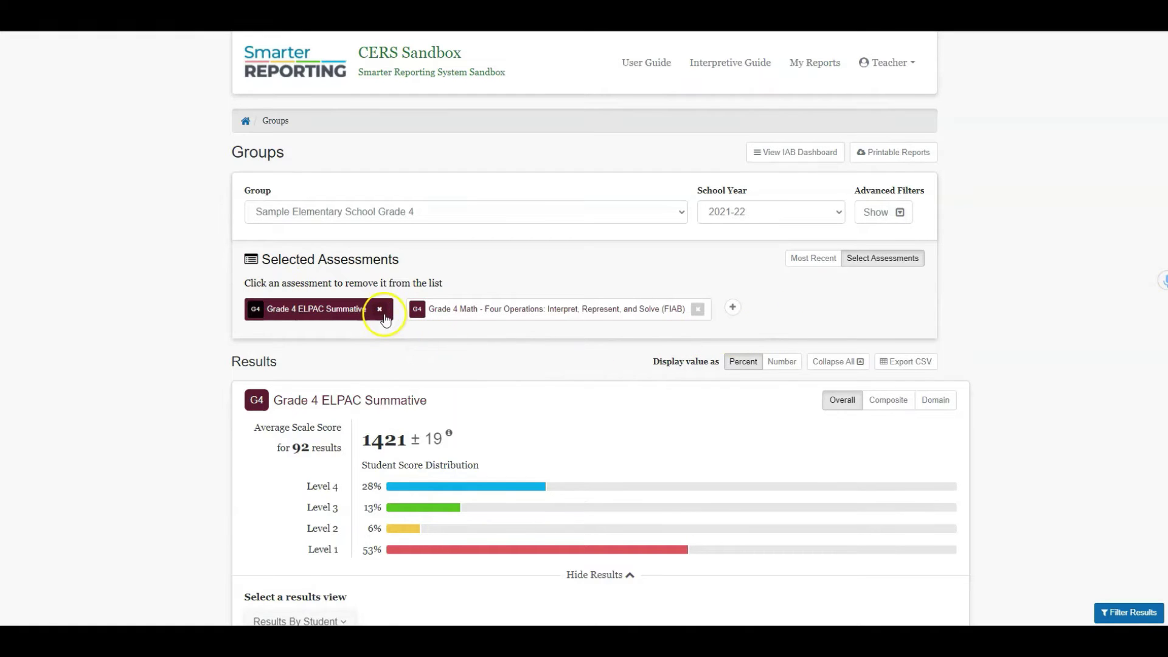
Step: Remove the Grade 4 ELPAC Summative chip and scroll to the FIAB scores
left_click(379, 309)
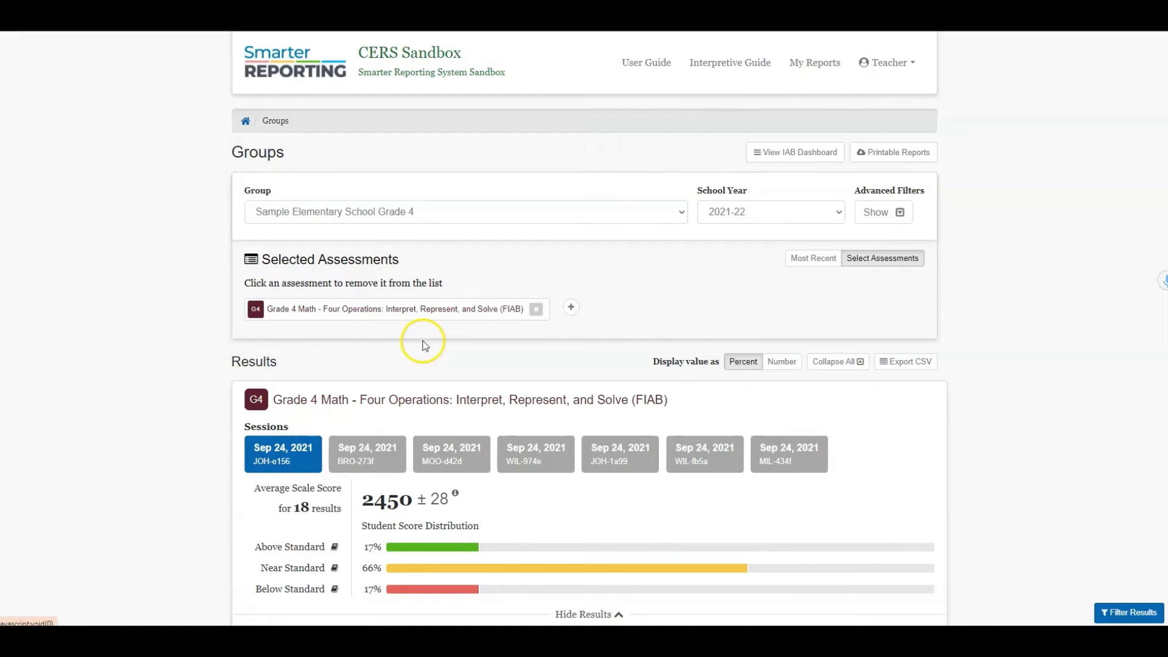
mouse_move(392, 332)
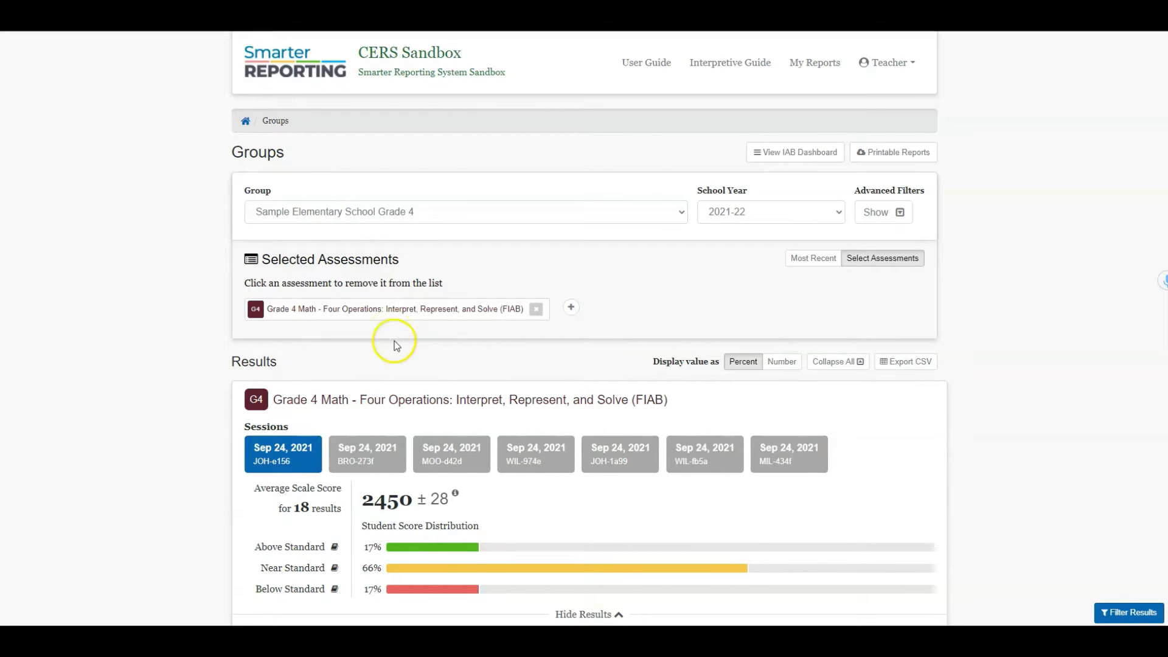
scroll("down", 3)
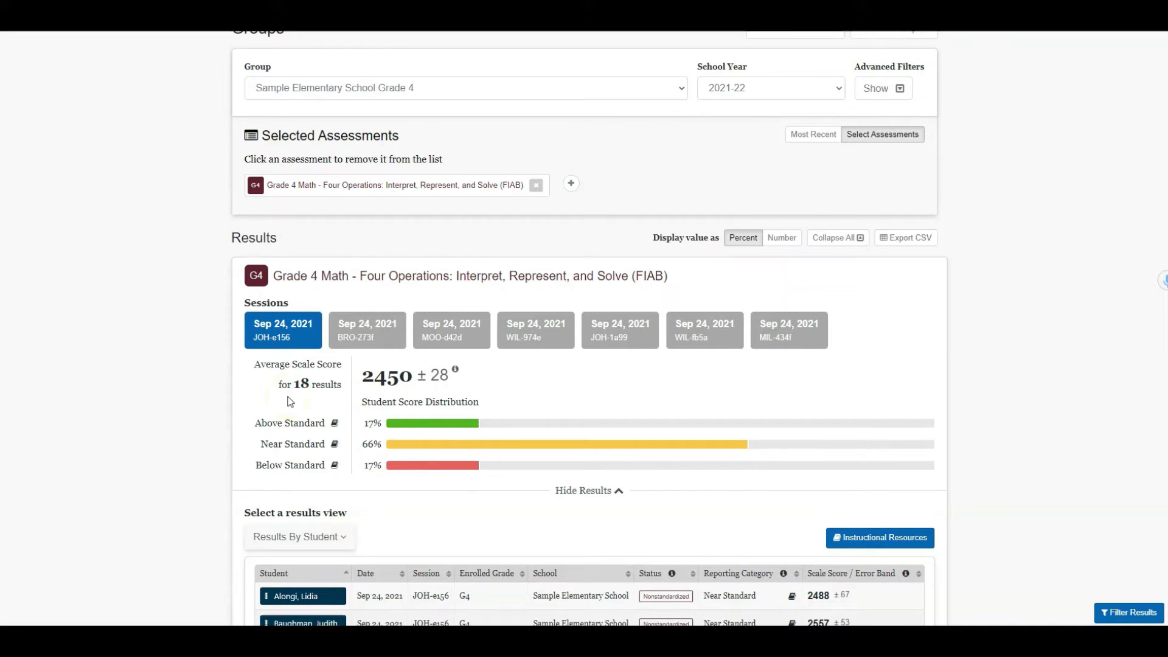
mouse_move(436, 327)
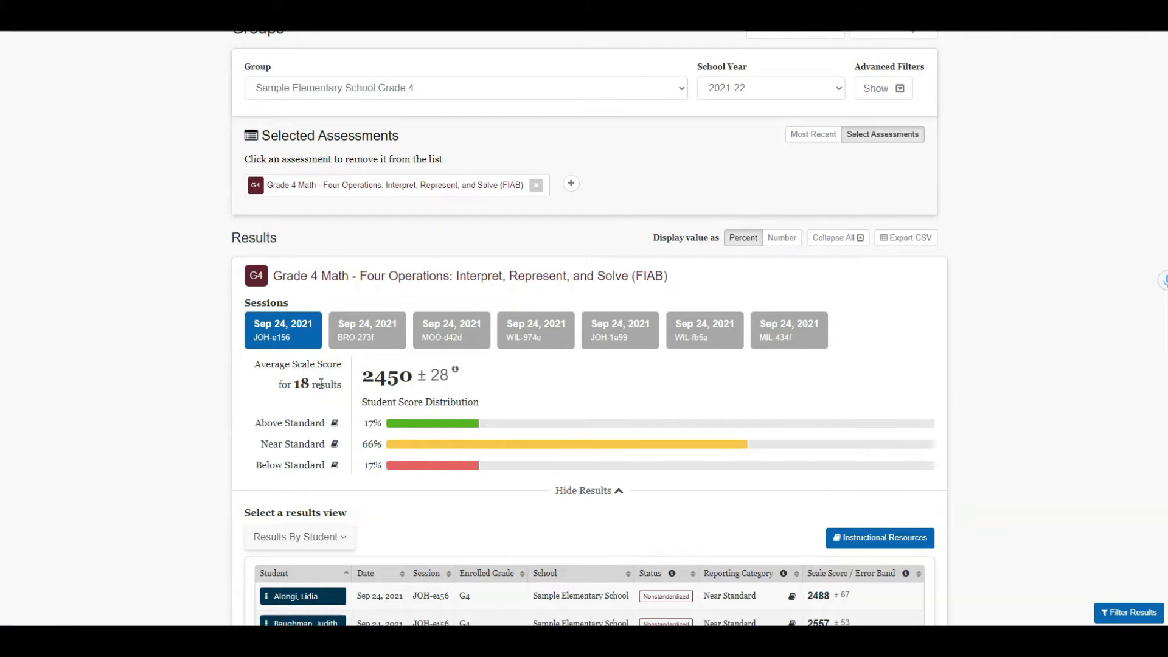
mouse_move(297, 396)
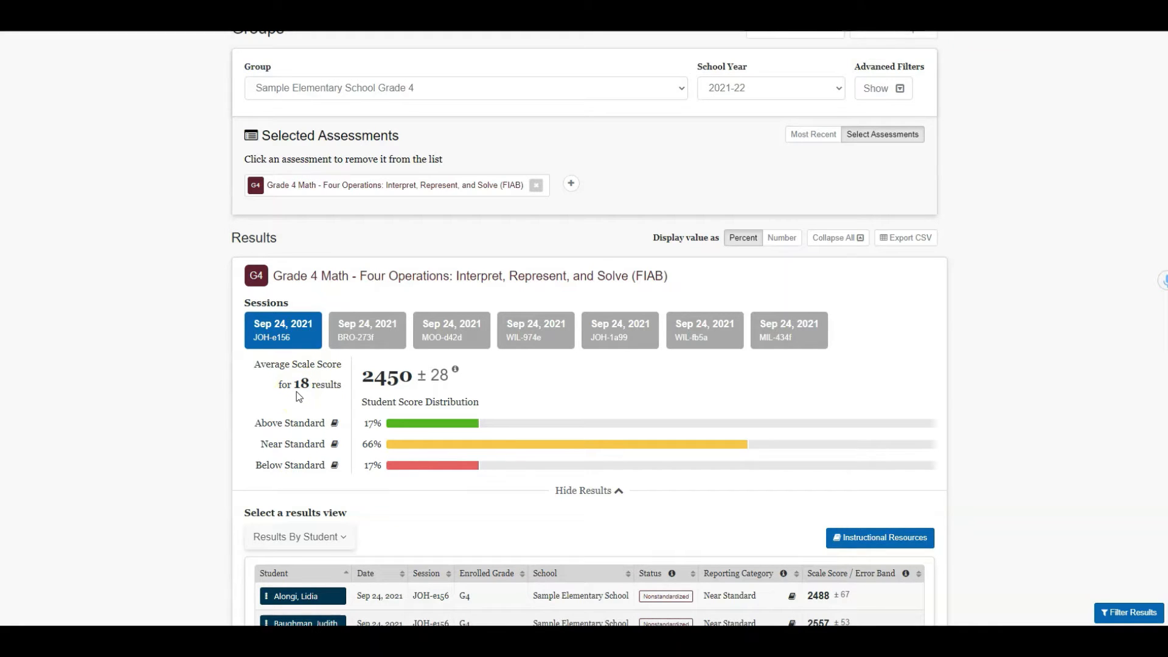
Step: Add sessions BRO-273f and MOO-d42d, then scroll to Results By Student
left_click(367, 330)
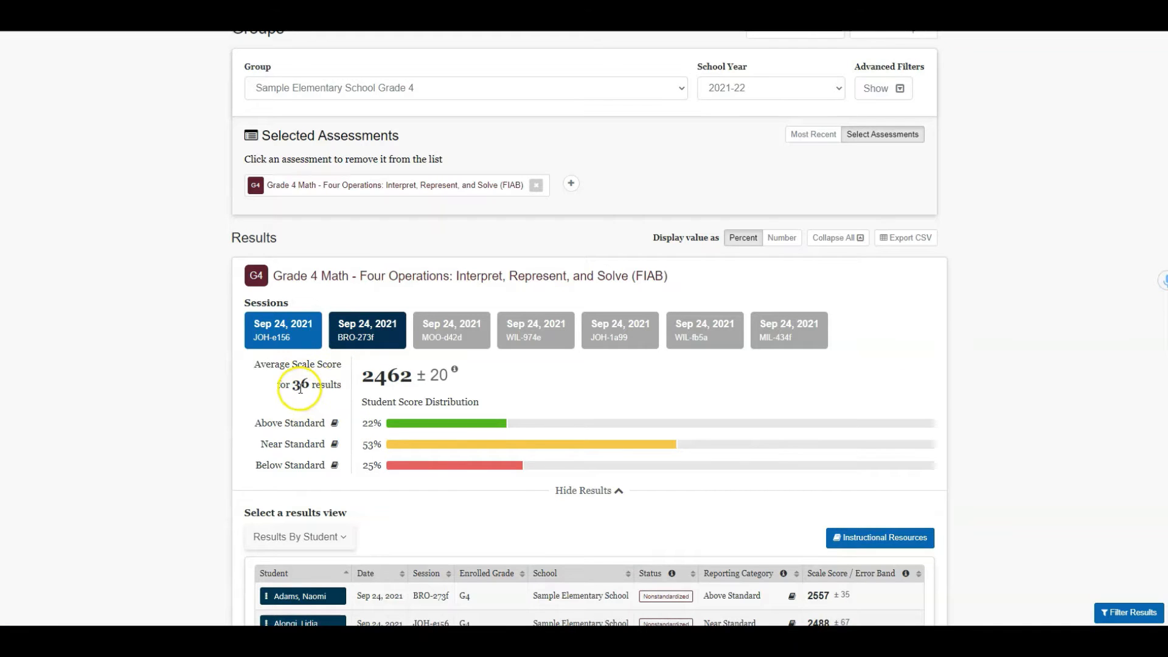
left_click(451, 329)
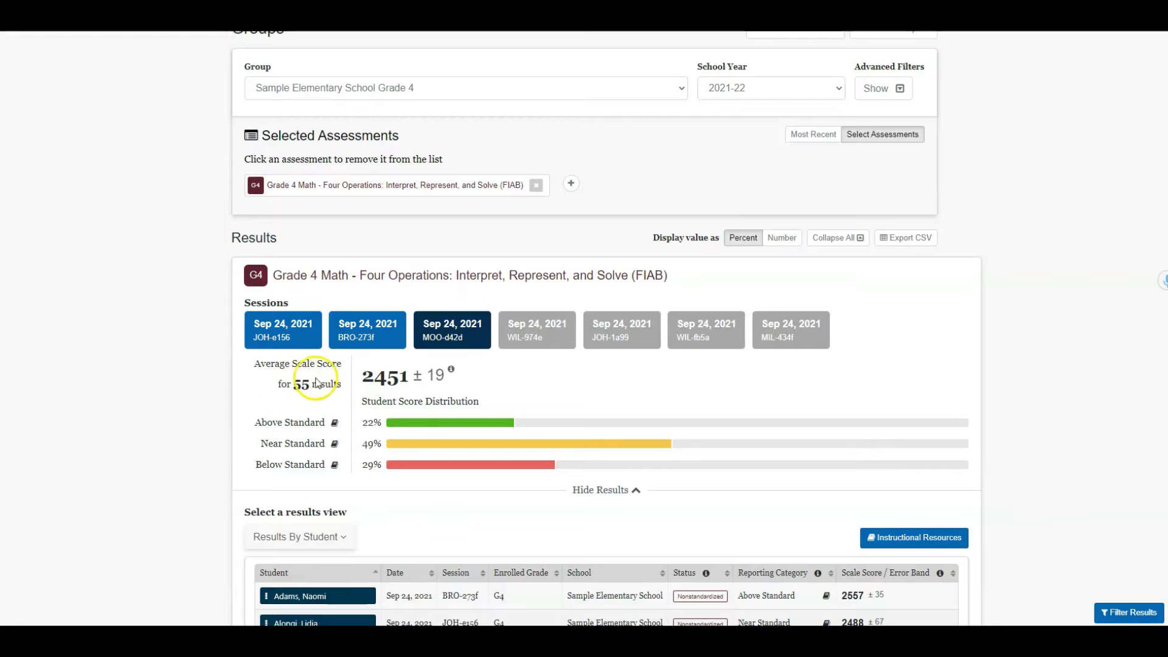
mouse_move(393, 282)
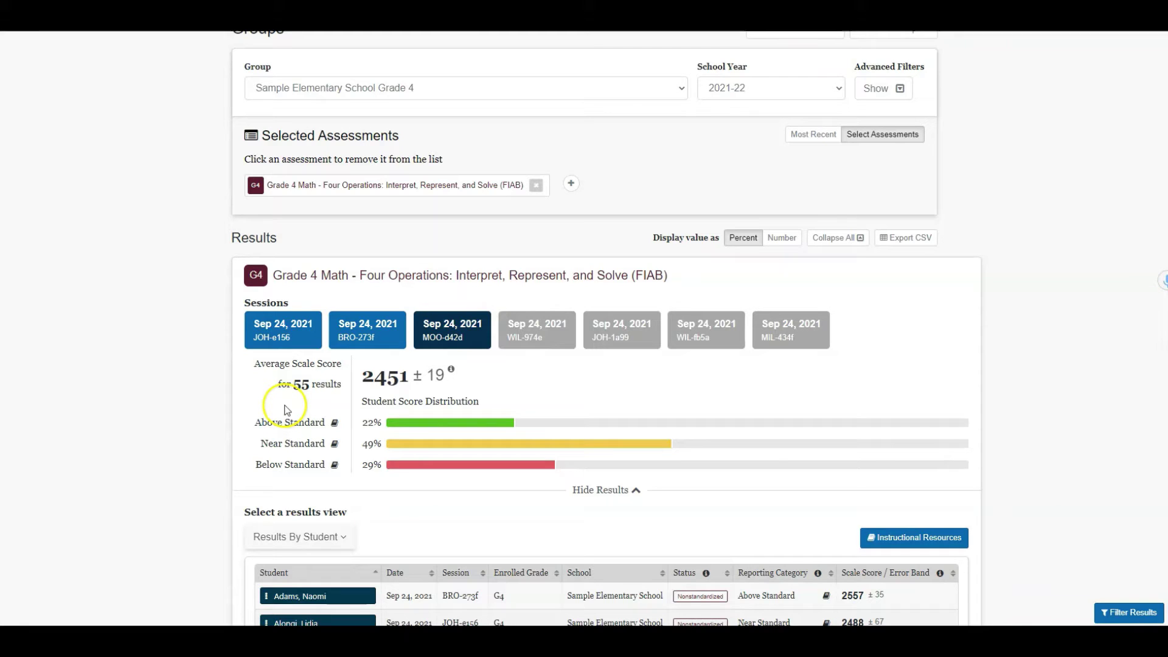
mouse_move(299, 398)
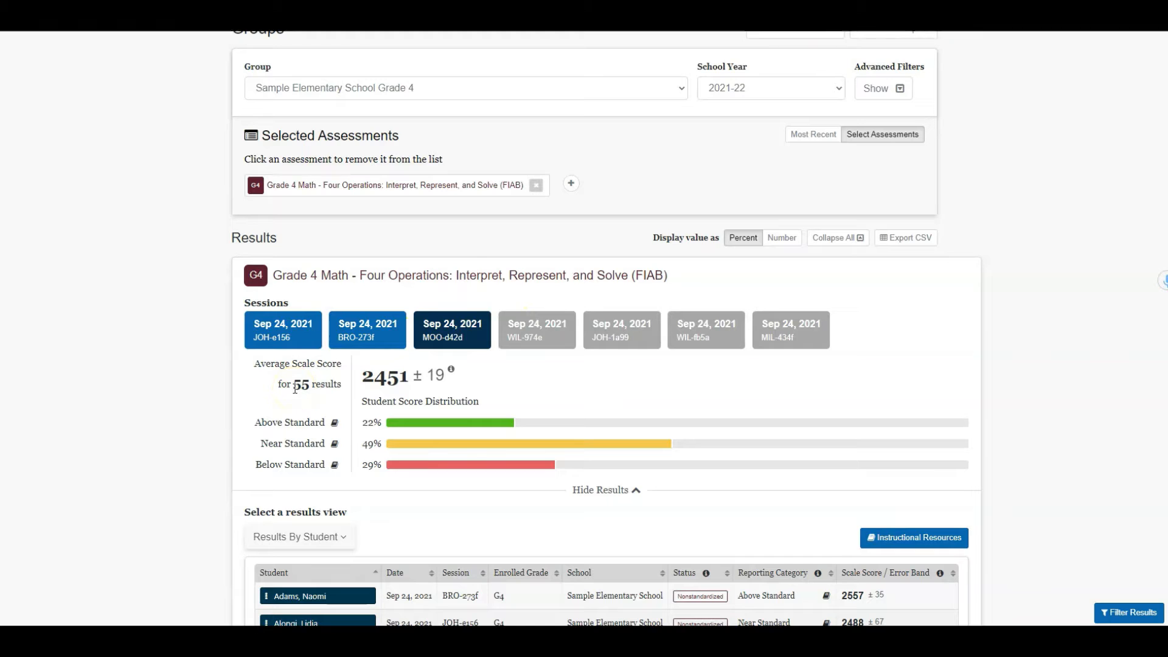
scroll("down", 3)
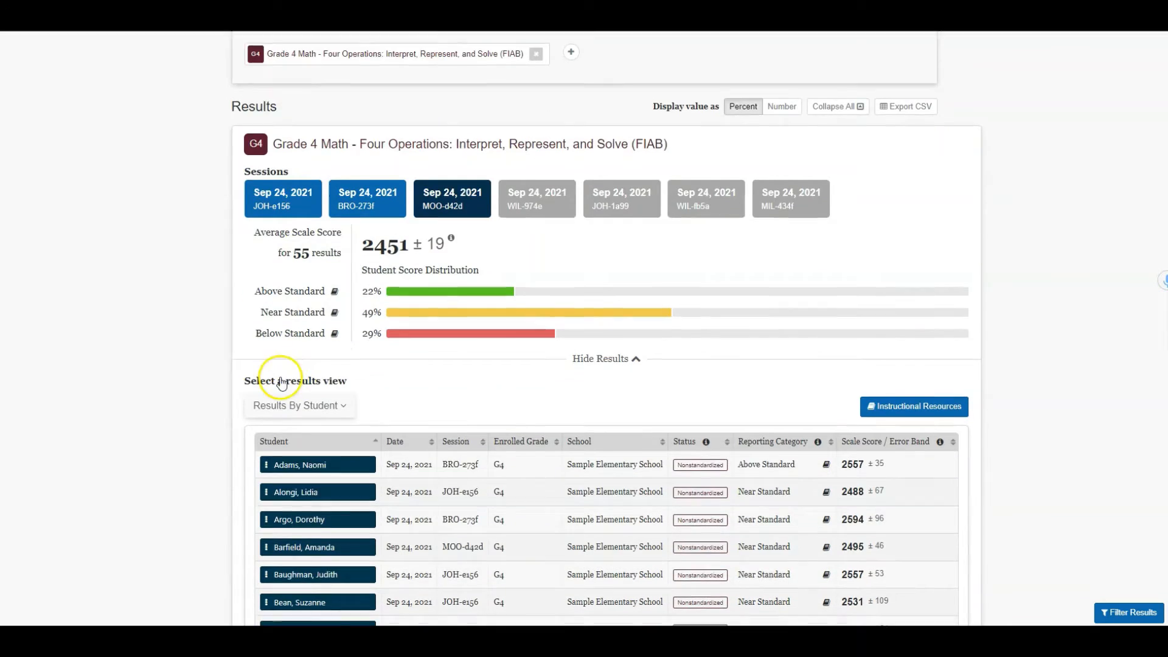
scroll("down", 3)
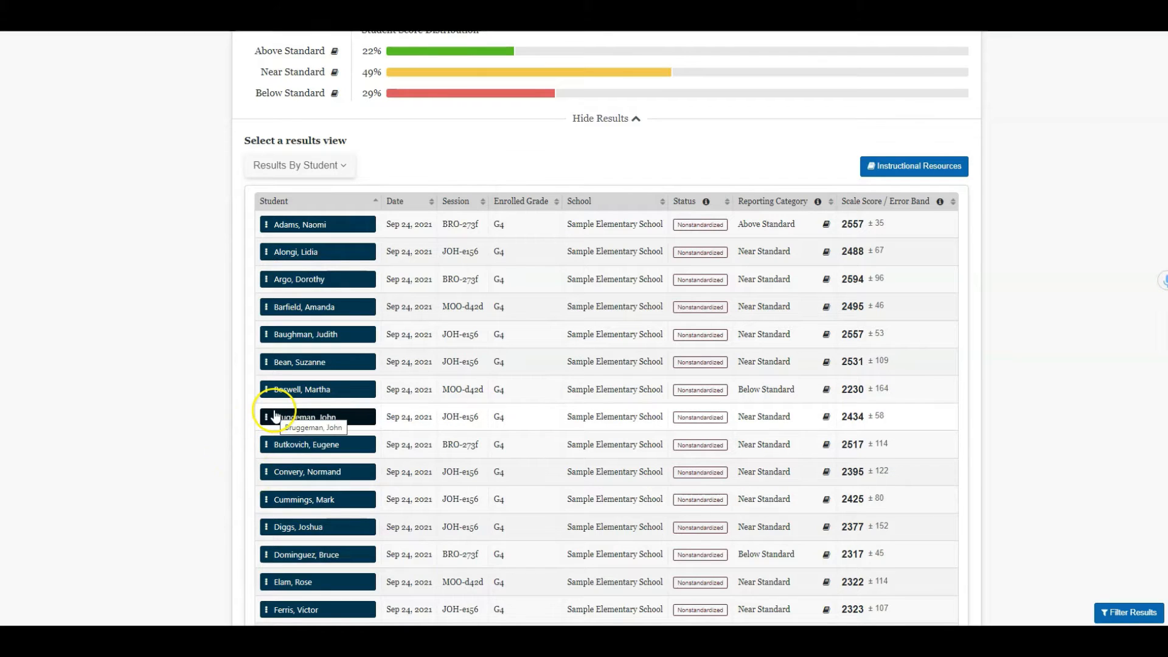
mouse_move(316, 224)
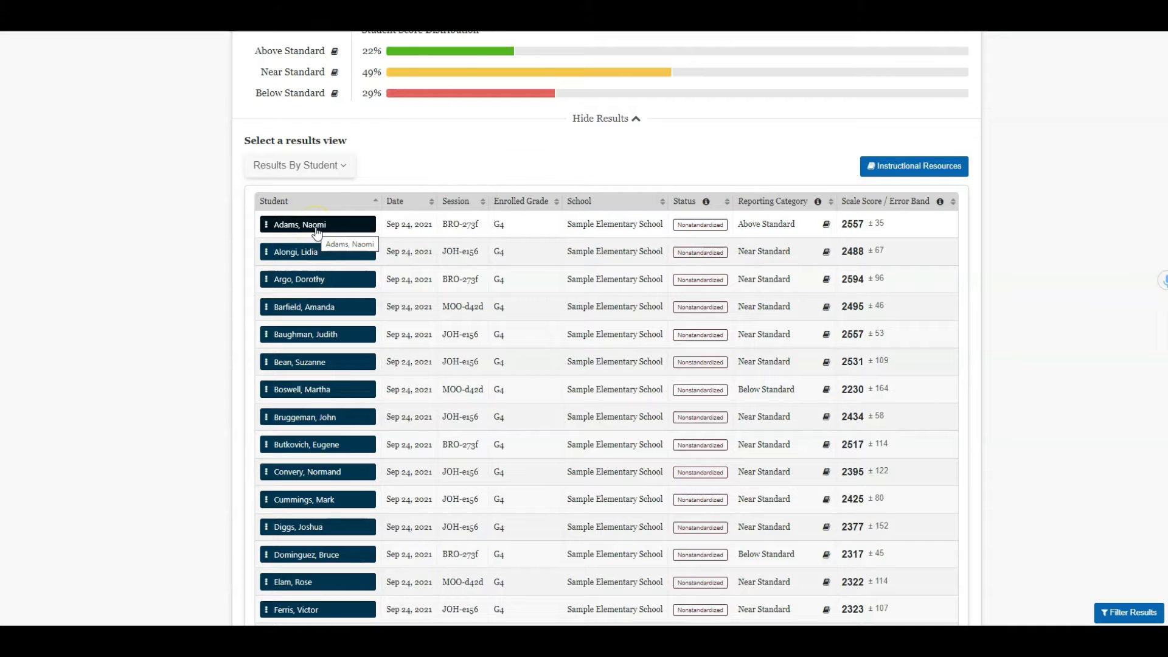
mouse_move(261, 186)
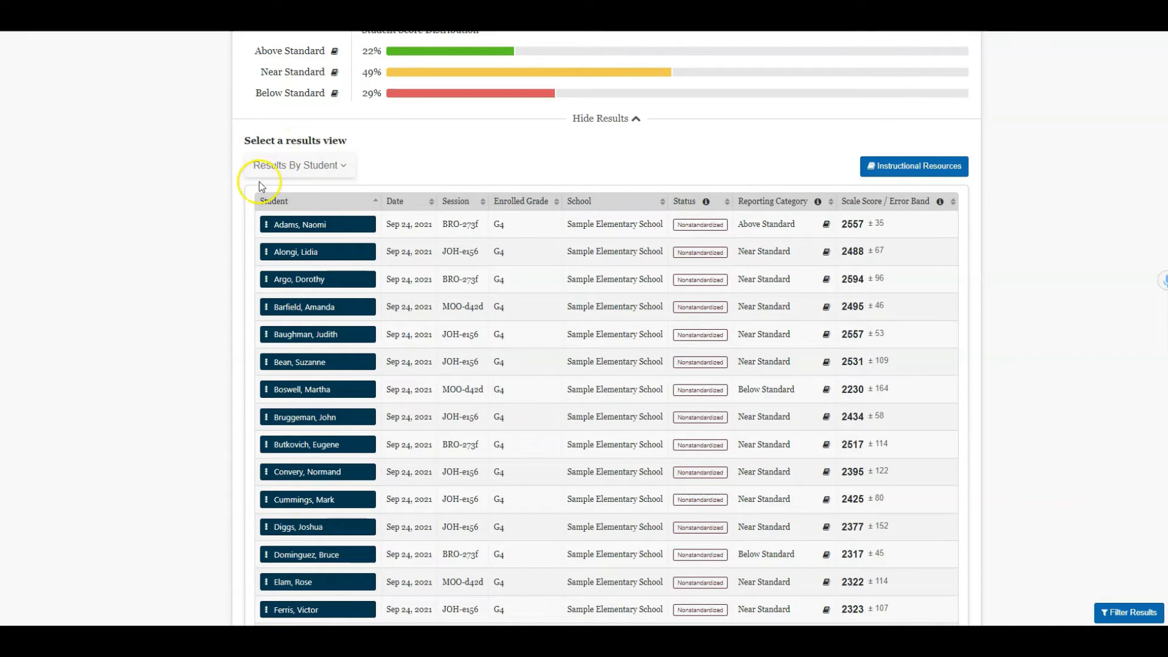
Step: Switch the results view to Results By Item
left_click(299, 165)
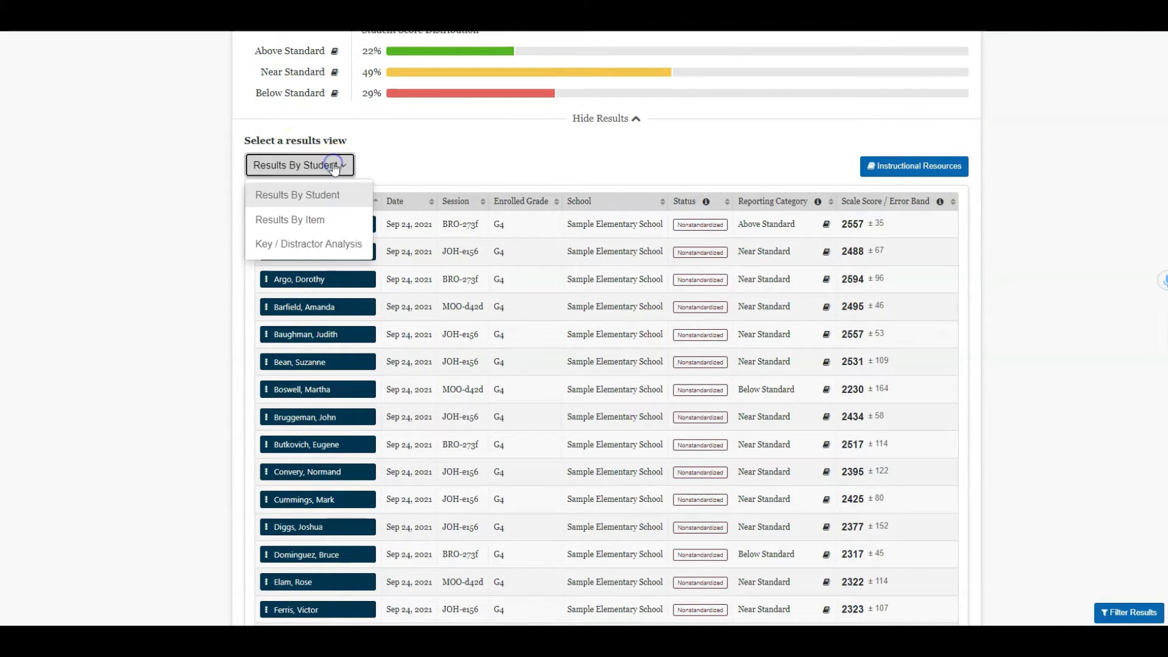
mouse_move(315, 211)
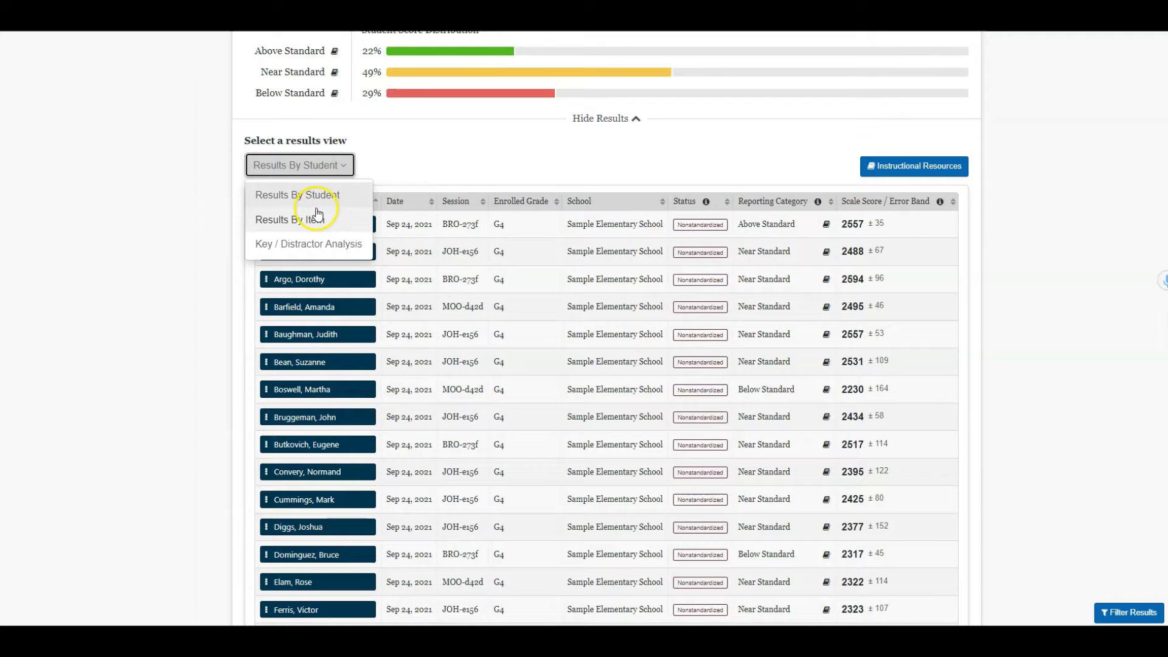
left_click(288, 220)
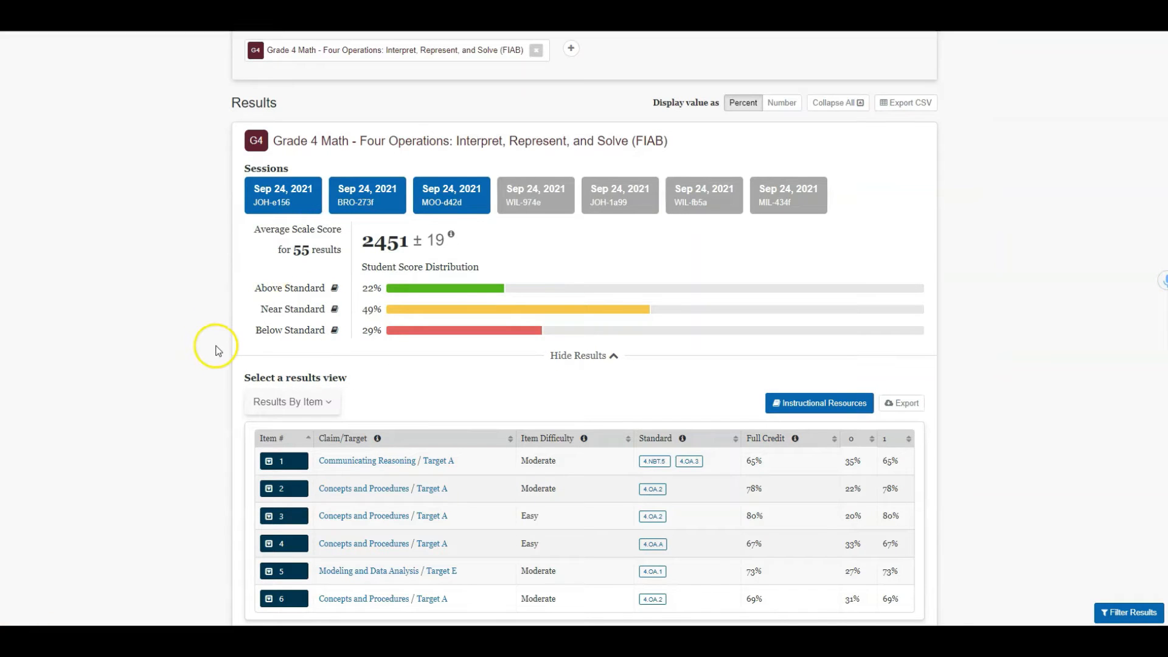
scroll("down", 3)
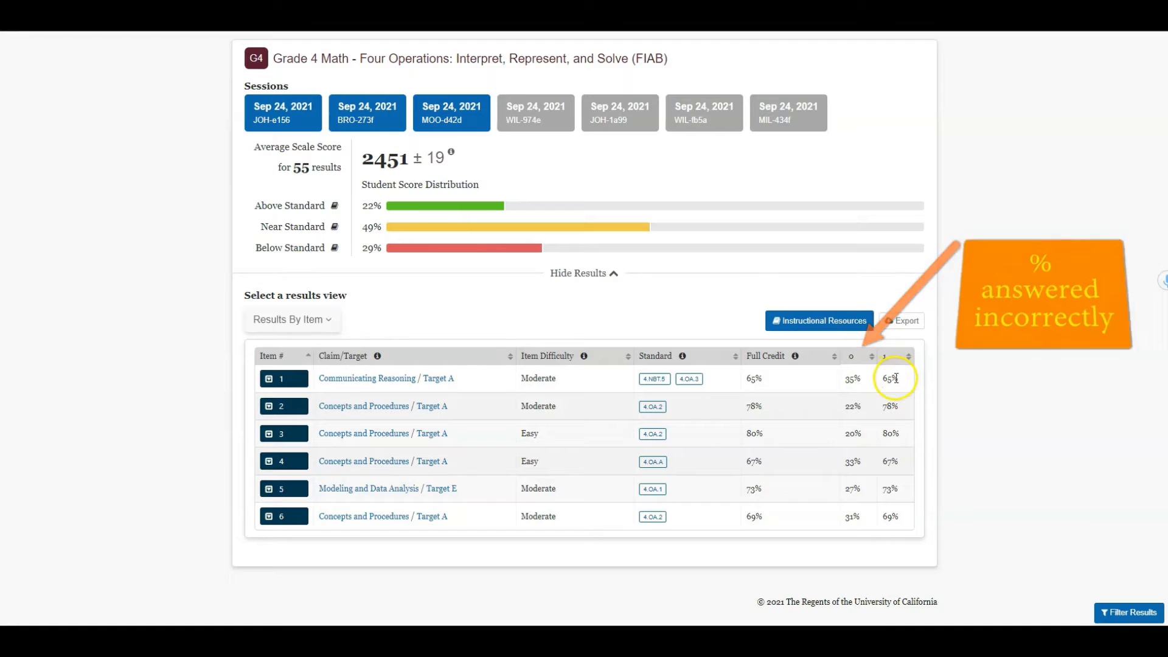
mouse_move(860, 372)
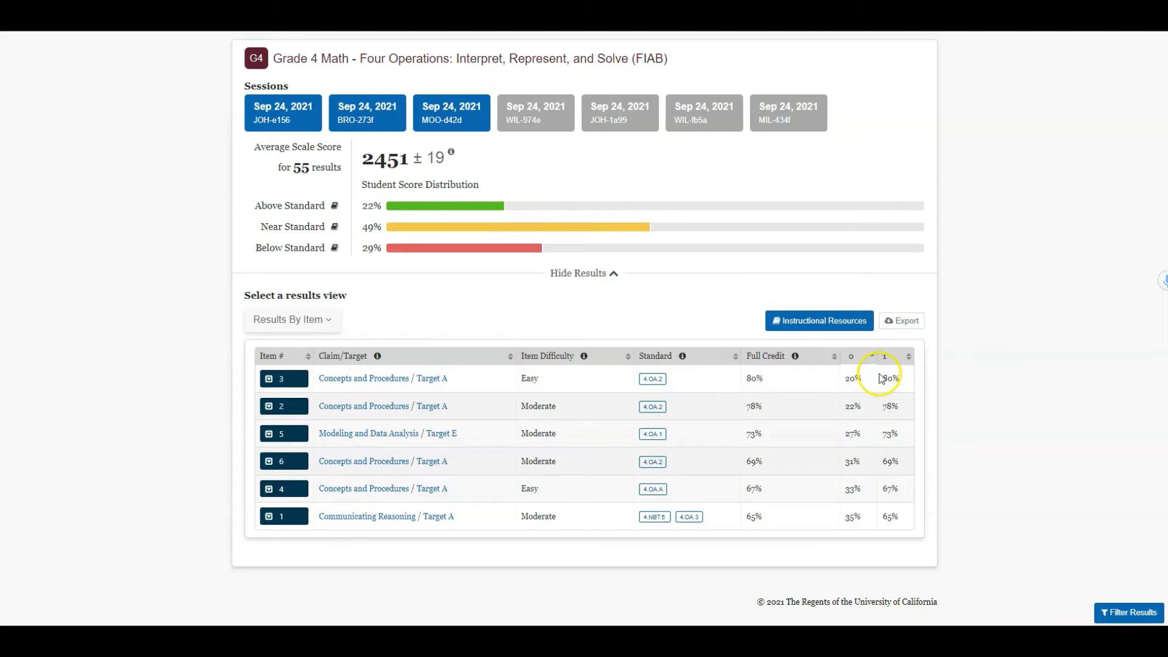
mouse_move(874, 391)
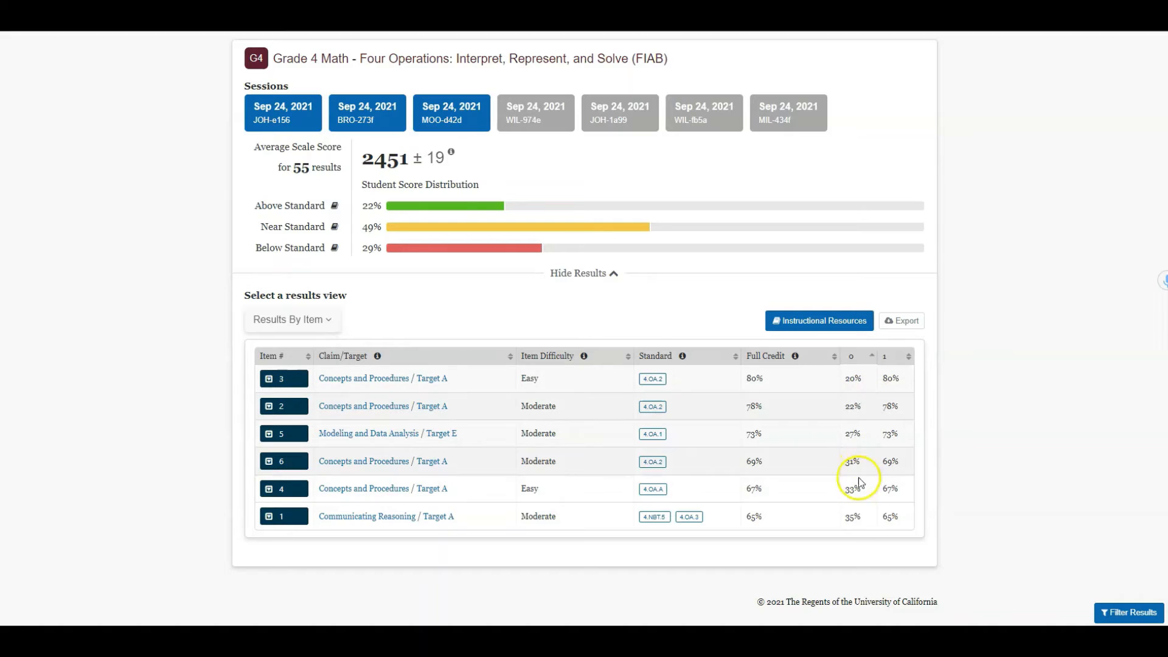
mouse_move(858, 530)
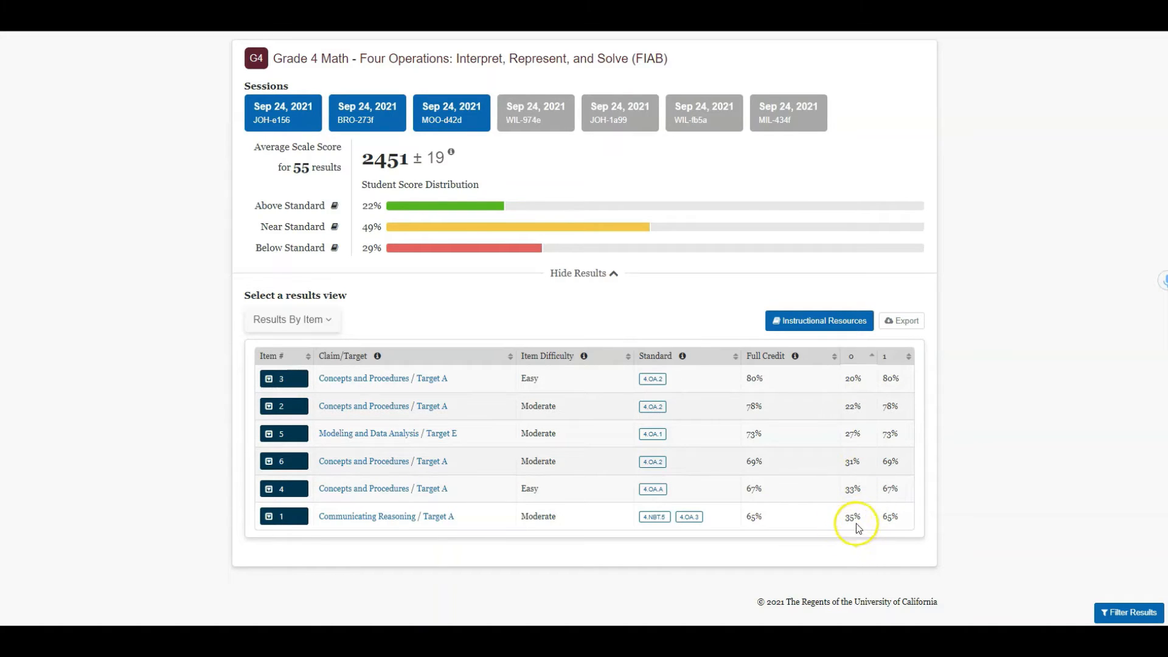
mouse_move(849, 532)
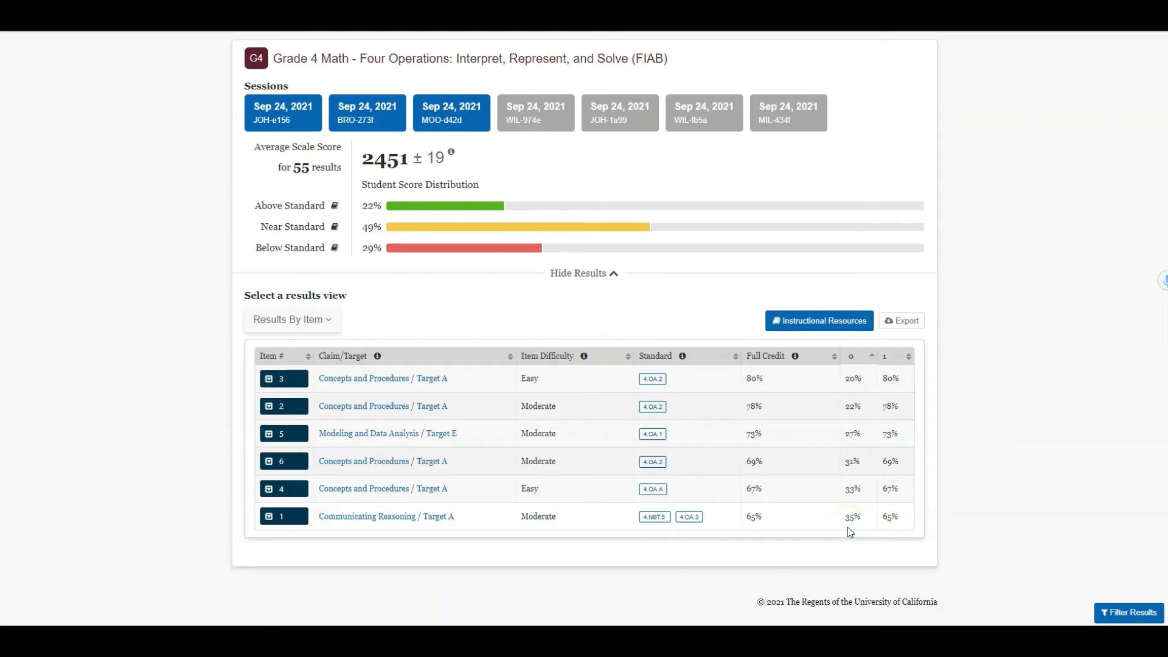
mouse_move(542, 527)
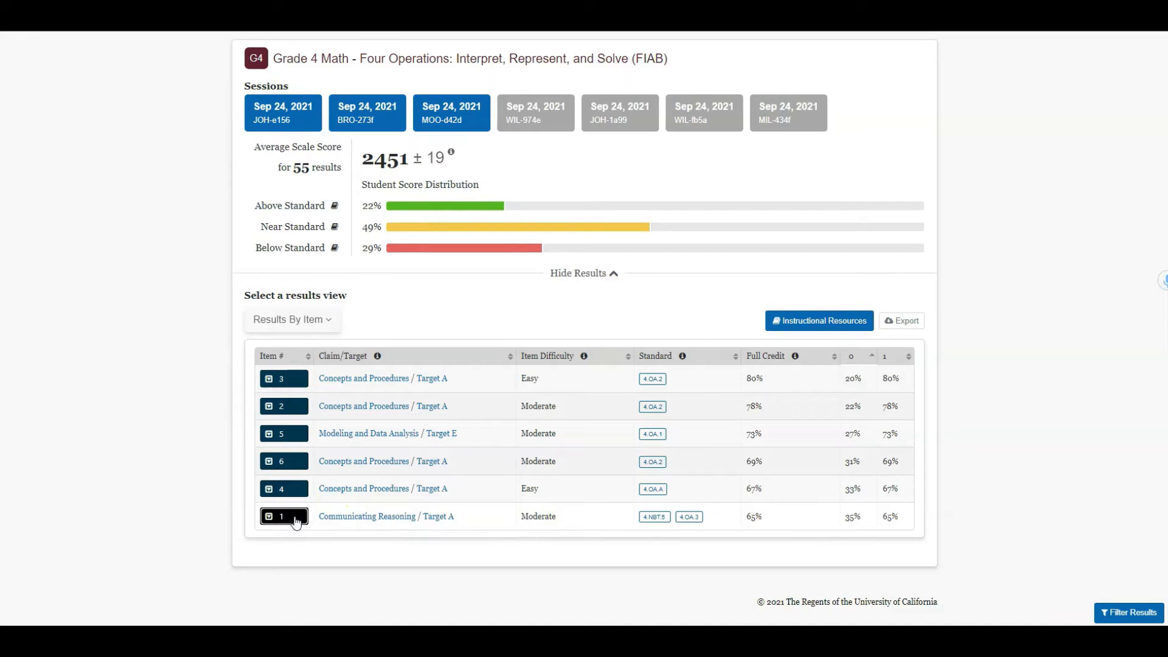
Step: Expand item 1 to list each student's session, points and correctness
left_click(271, 517)
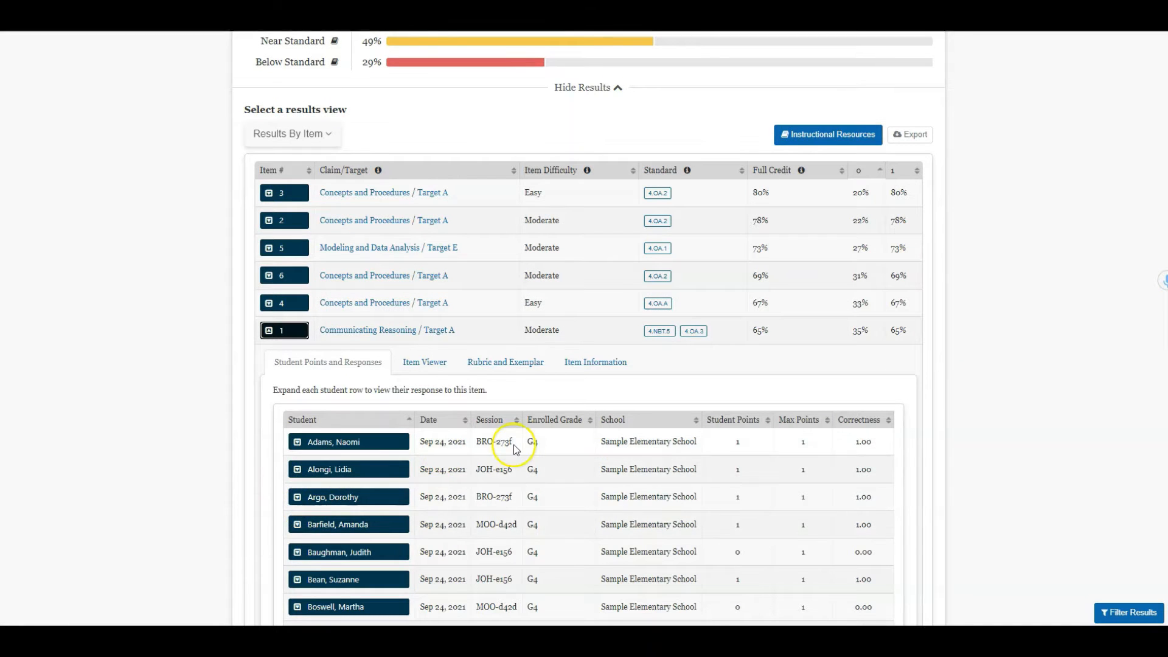
scroll("down", 3)
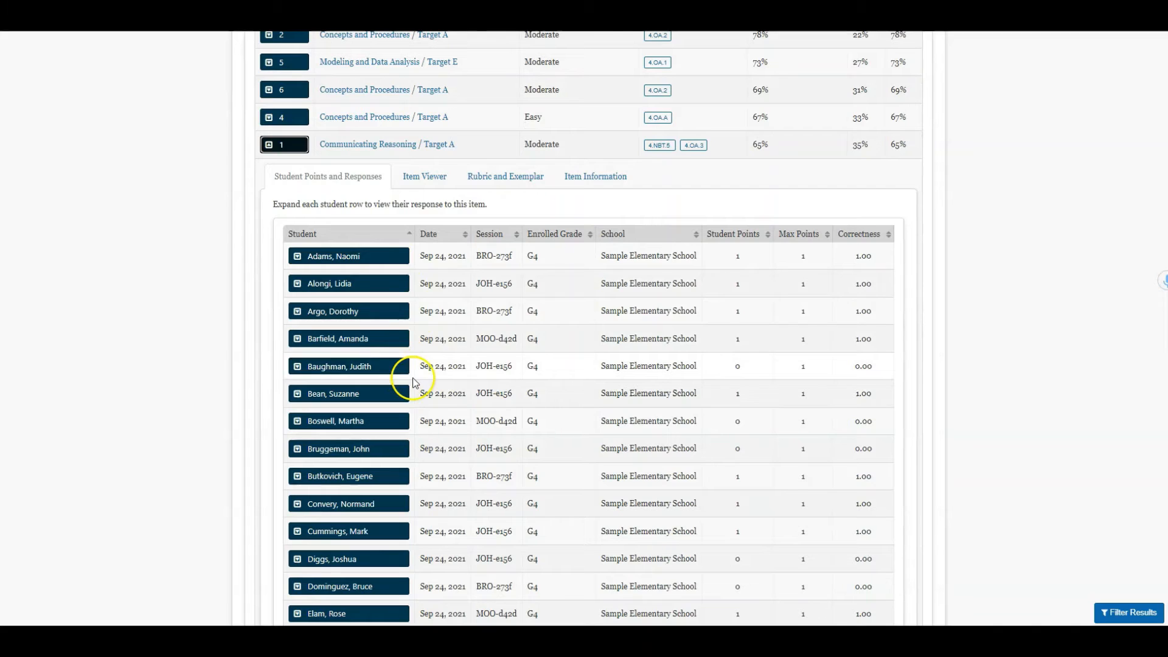
mouse_move(371, 289)
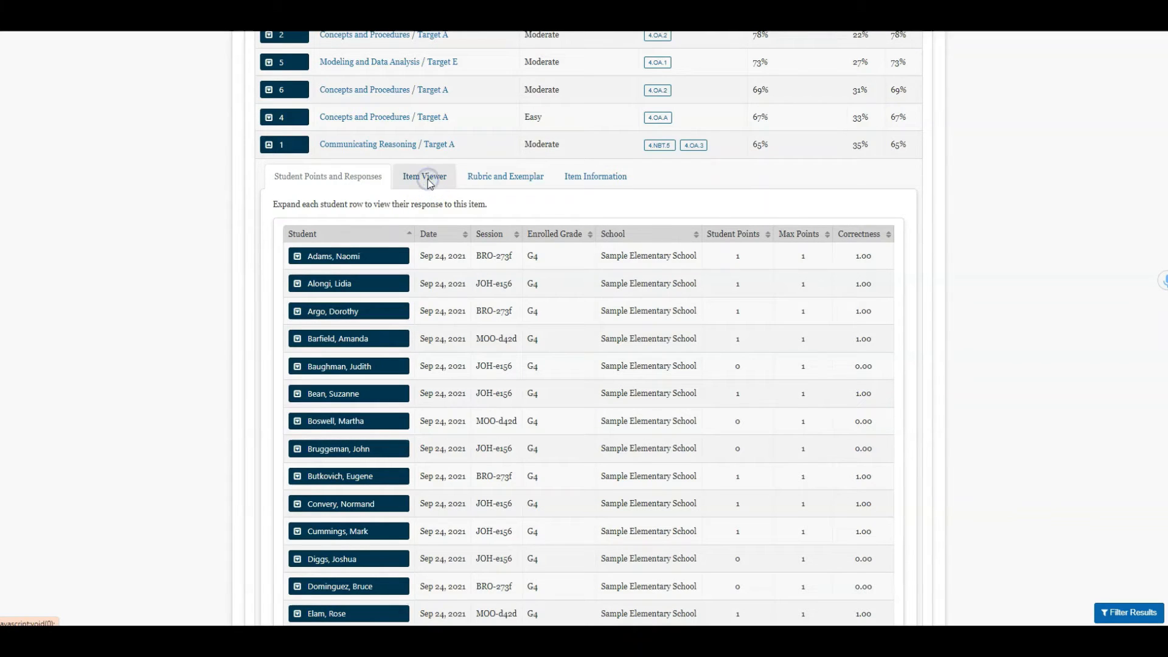
Step: Open item 1's Item Viewer to see the 52 × 14 area-model question
left_click(424, 176)
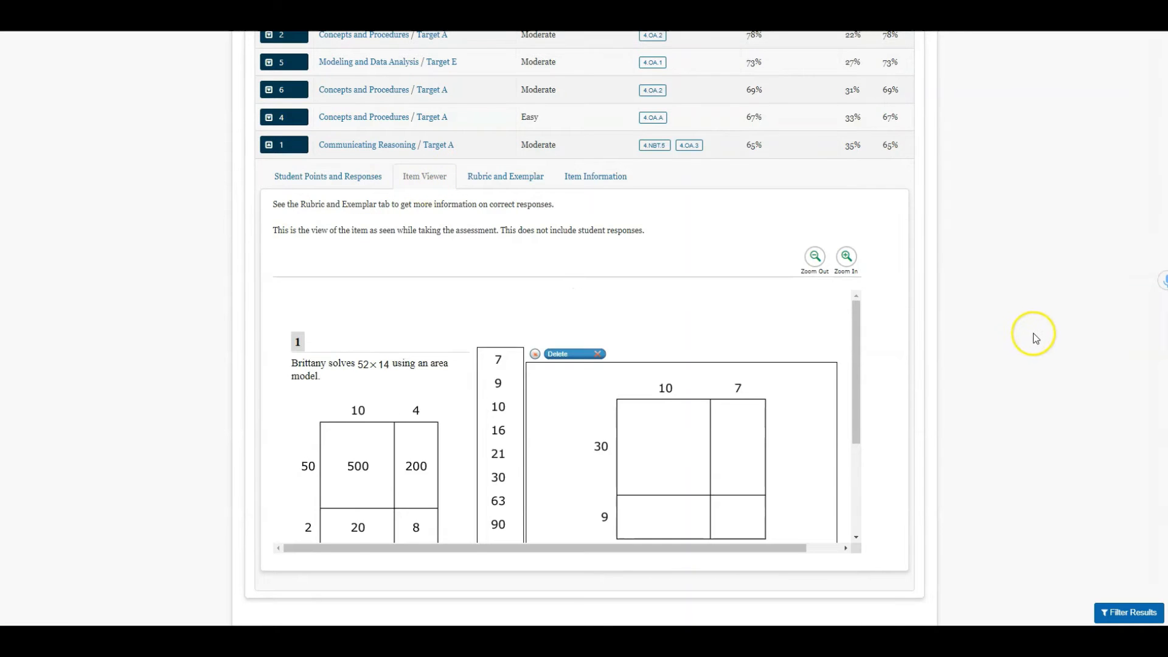
scroll("down", 3)
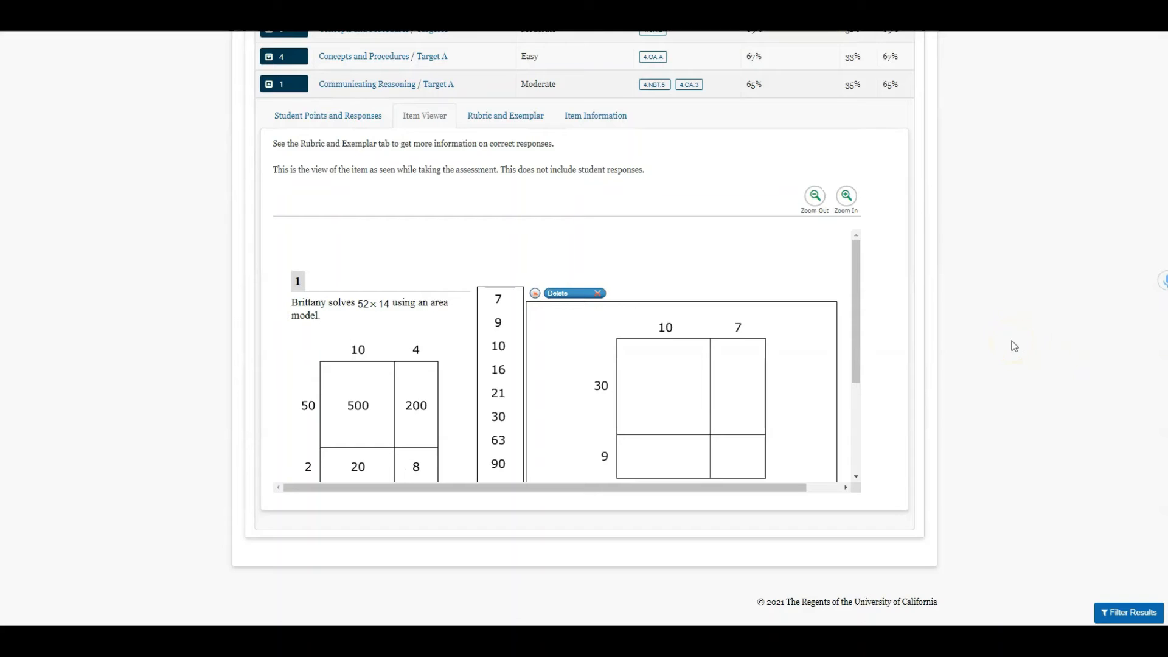
mouse_move(924, 346)
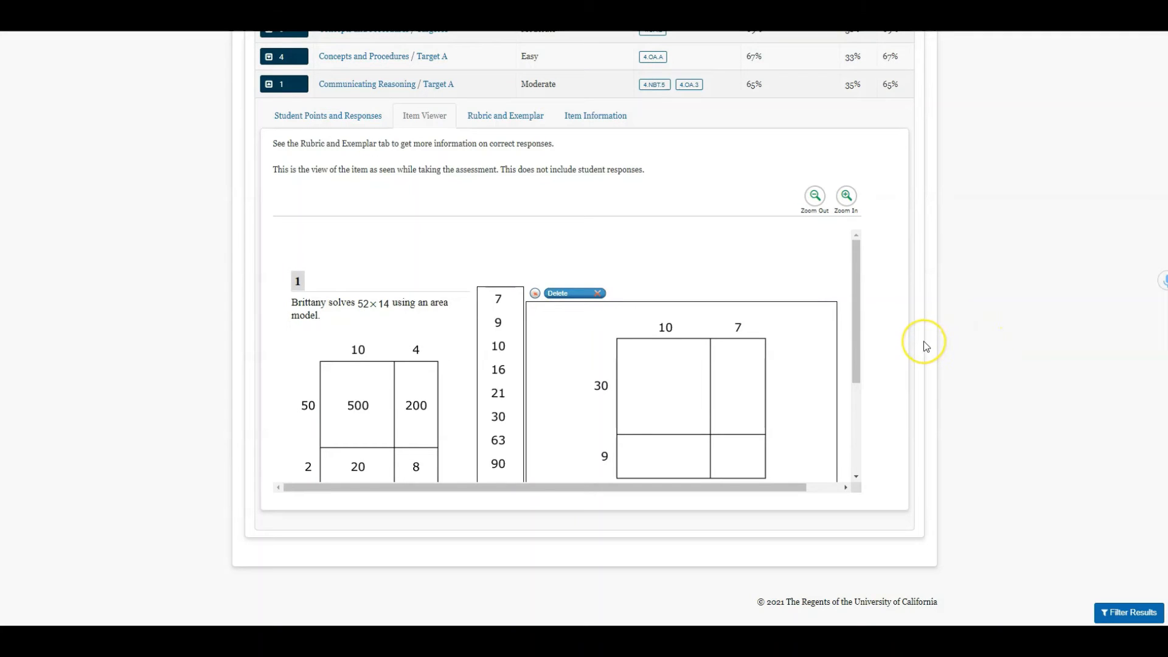
mouse_move(926, 347)
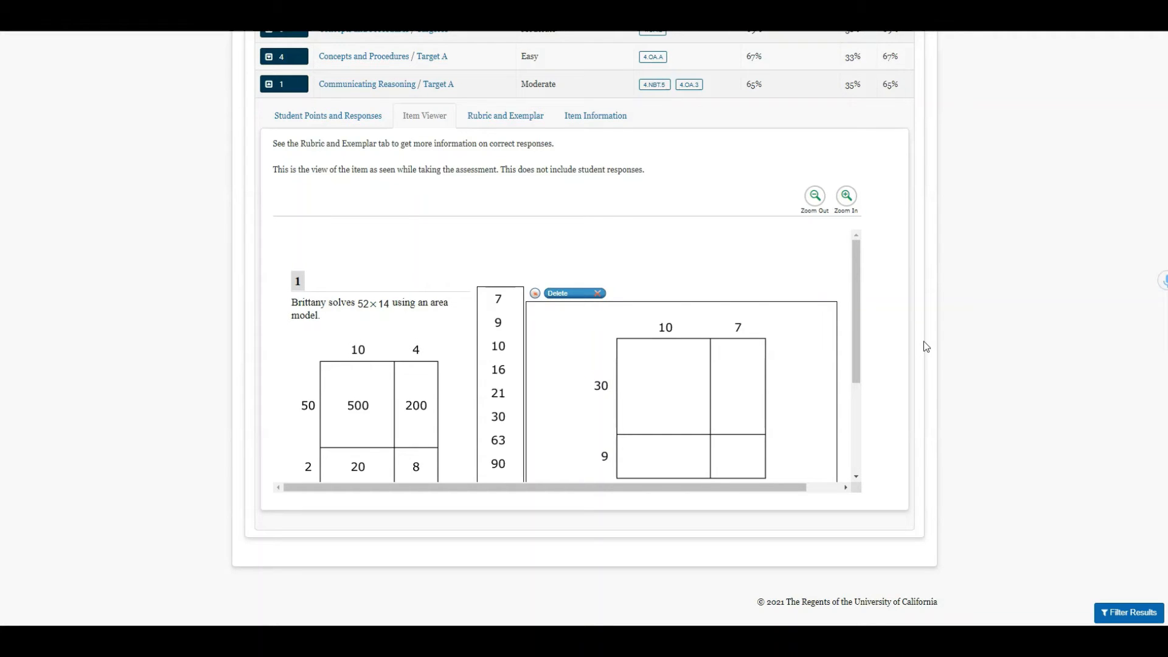
scroll("up", 3)
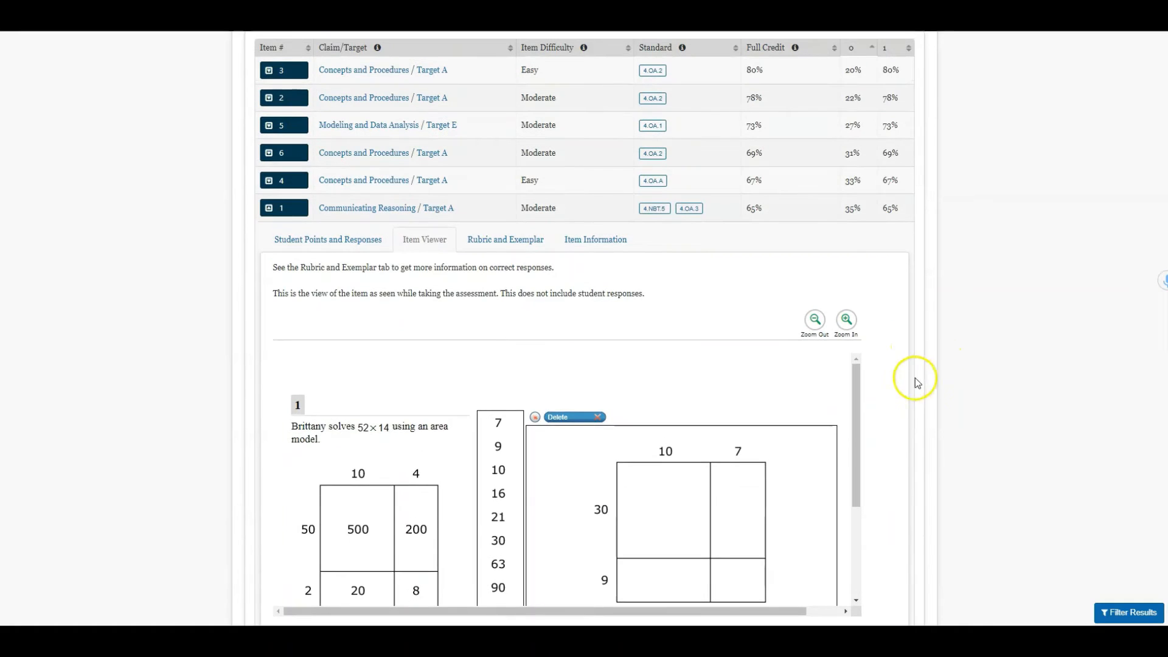
mouse_move(909, 407)
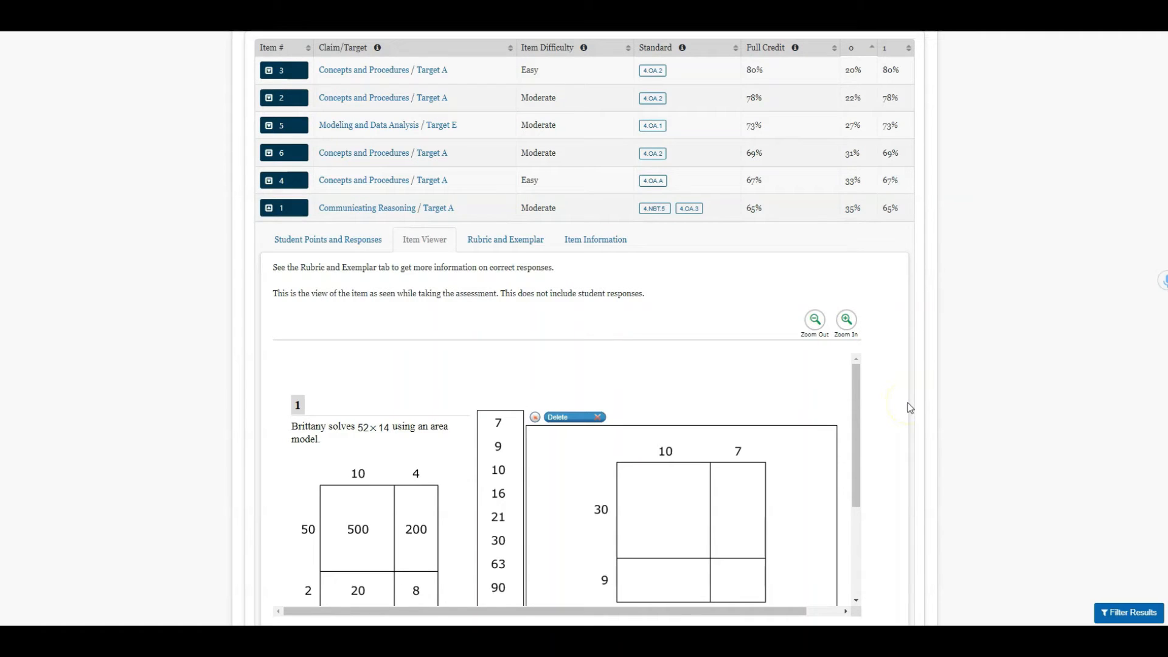
Step: Return to item 1's Student Points and Responses and expand the first student's answer
left_click(328, 239)
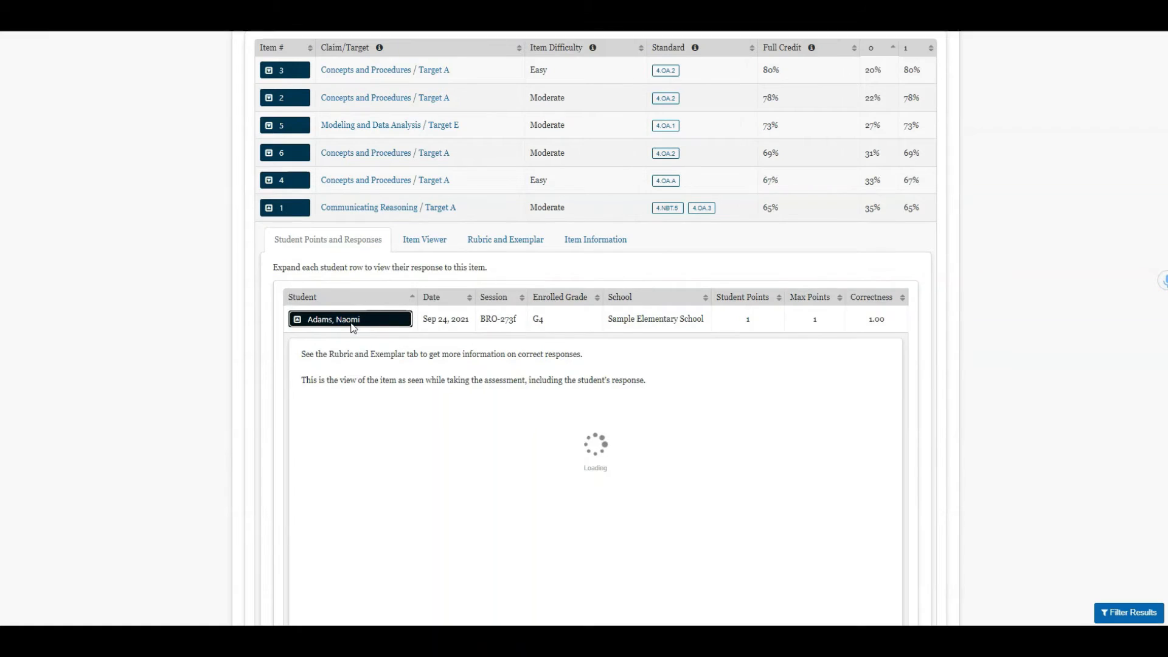
left_click(356, 319)
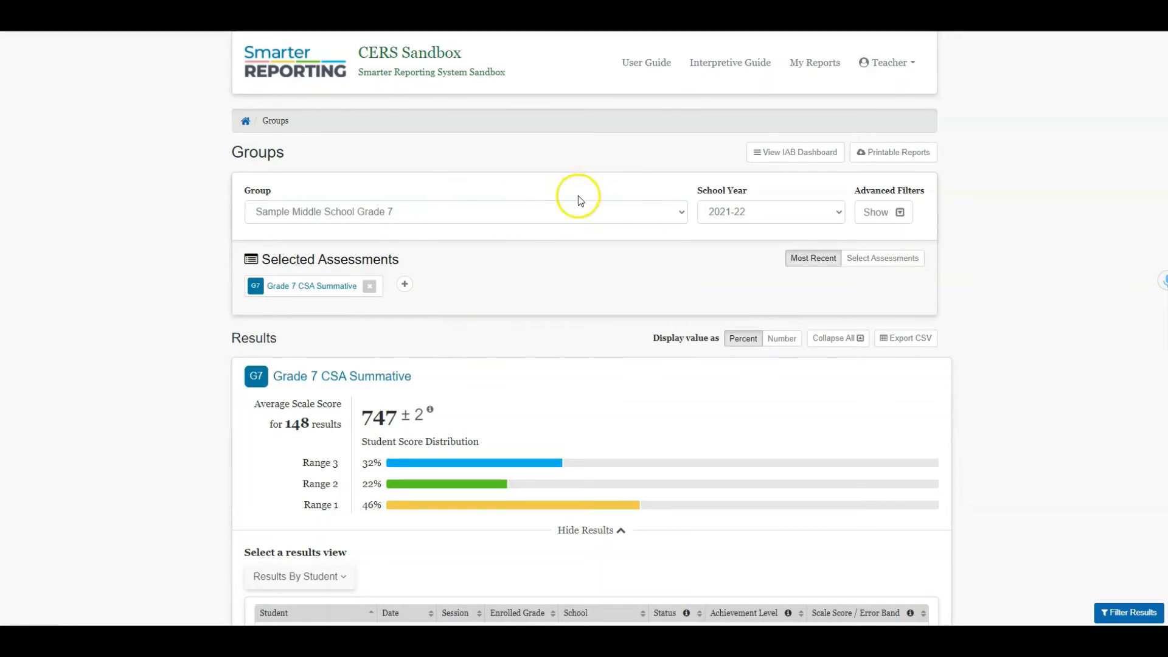
Step: Open the Group list showing Sample Middle School Grades 6, 7 and 8
left_click(464, 211)
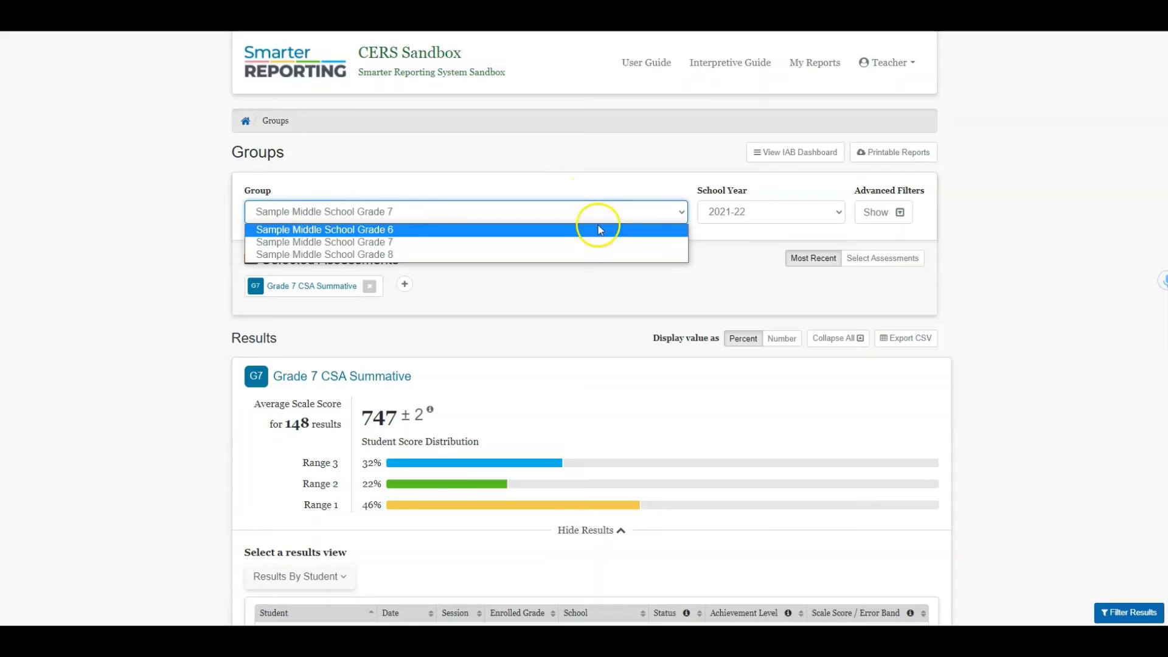
mouse_move(584, 255)
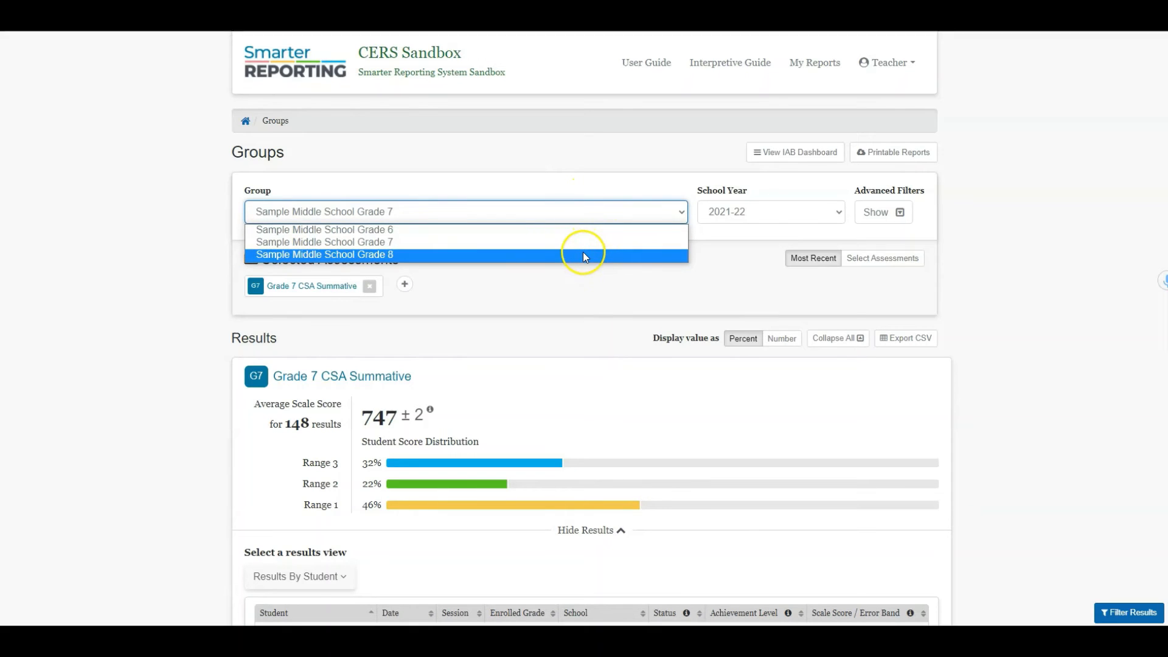
mouse_move(395, 257)
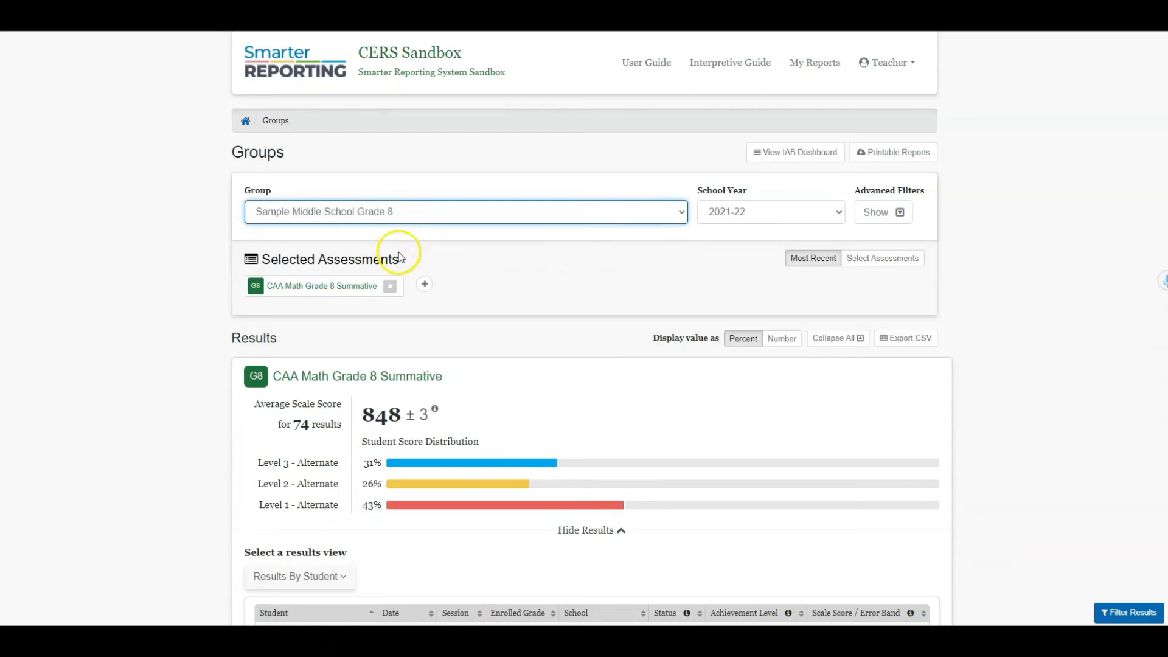
mouse_move(332, 326)
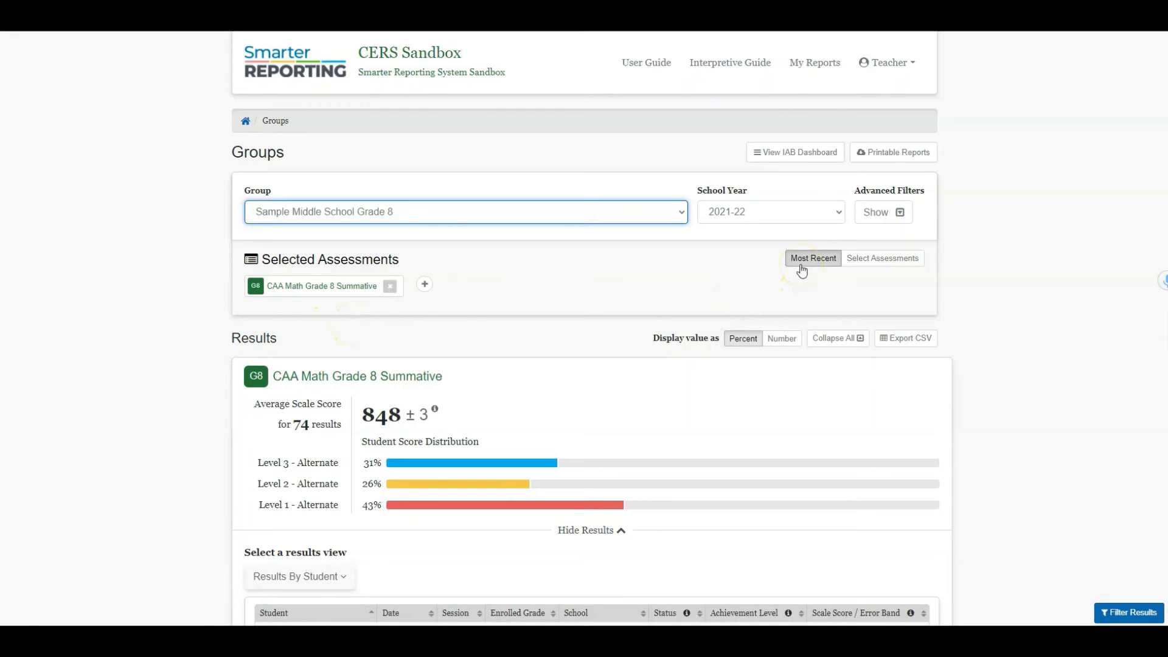
Step: Add Grade 8 ELA - Read Informational Texts (IAB) to the selected assessments
left_click(882, 258)
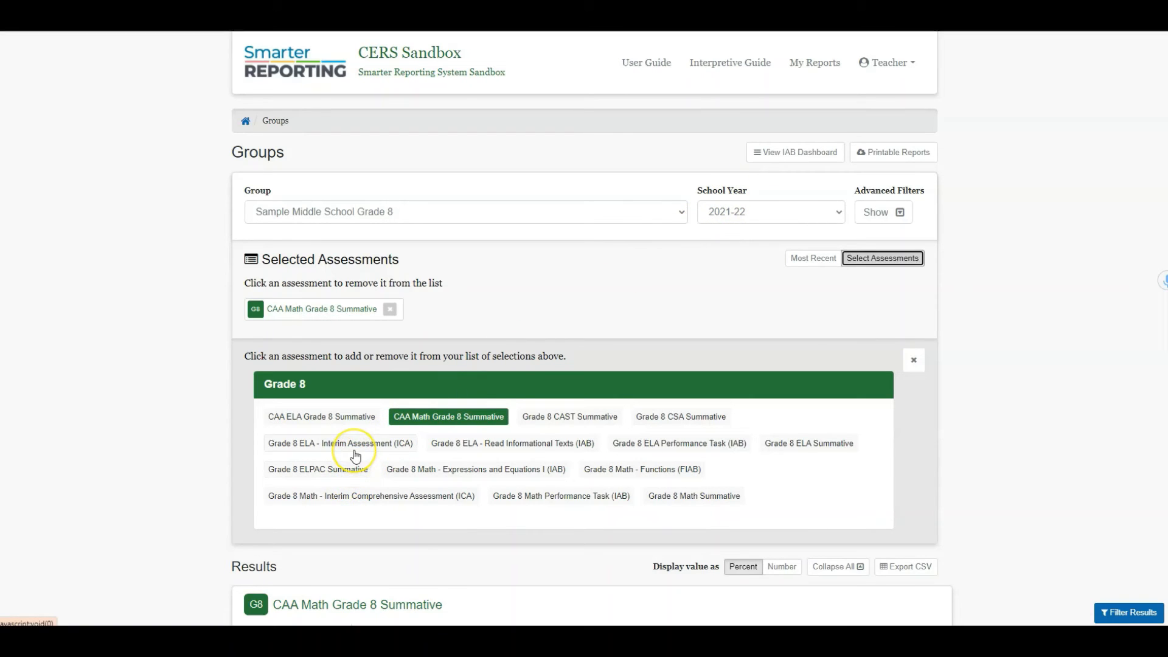
mouse_move(378, 449)
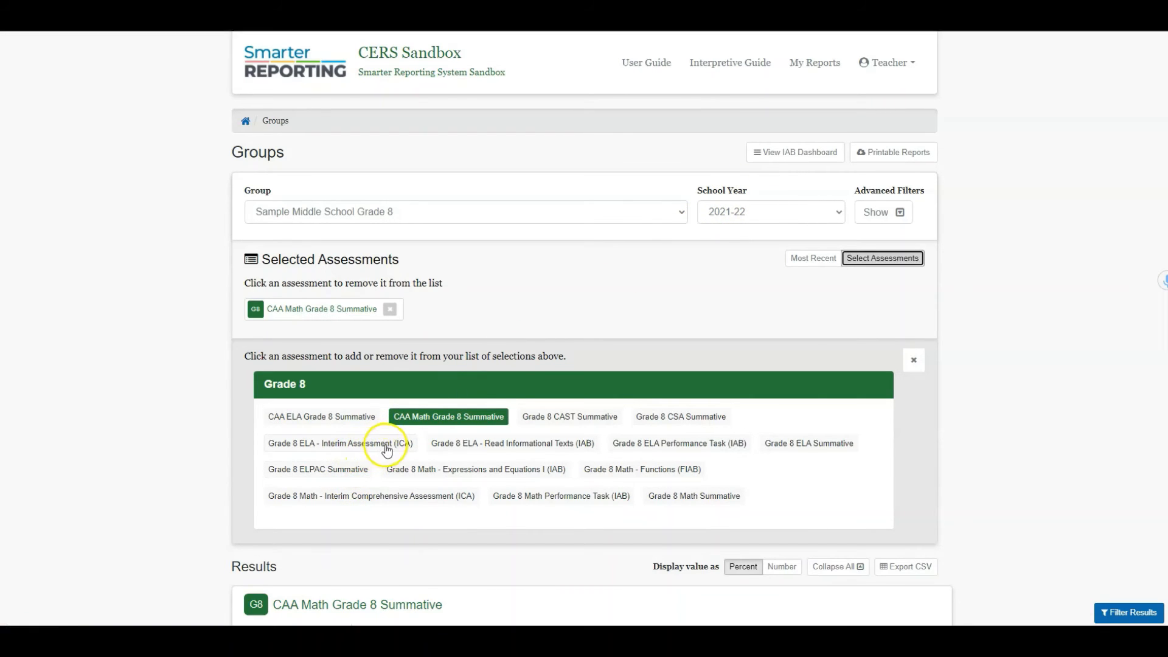
mouse_move(489, 448)
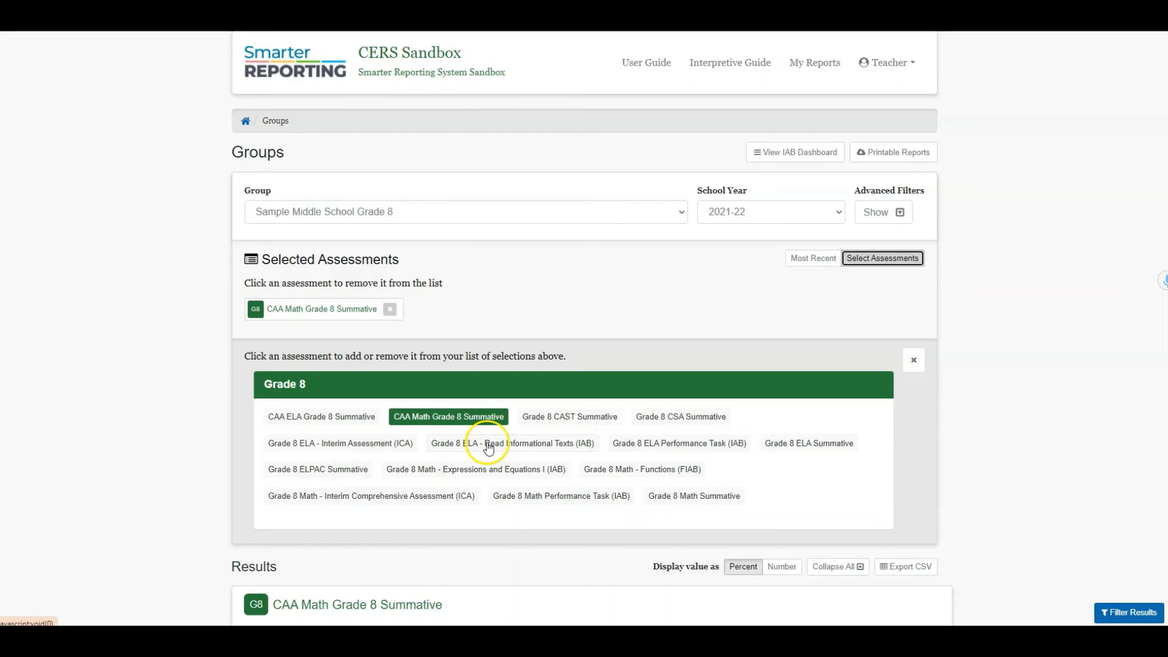
left_click(488, 443)
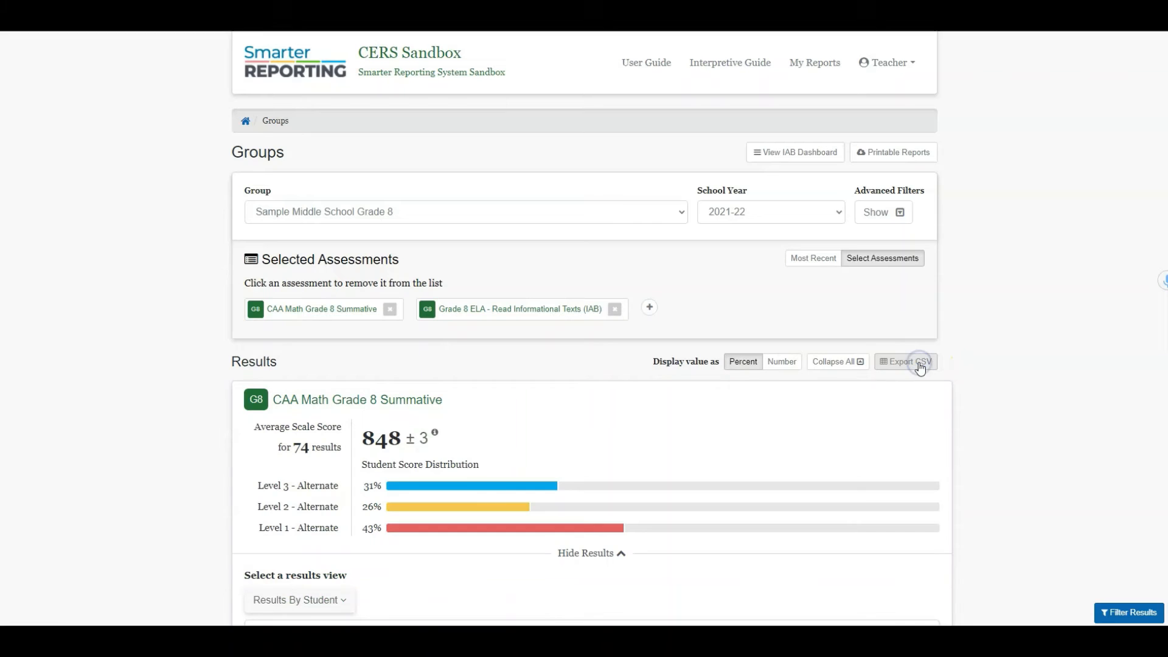
mouse_move(419, 306)
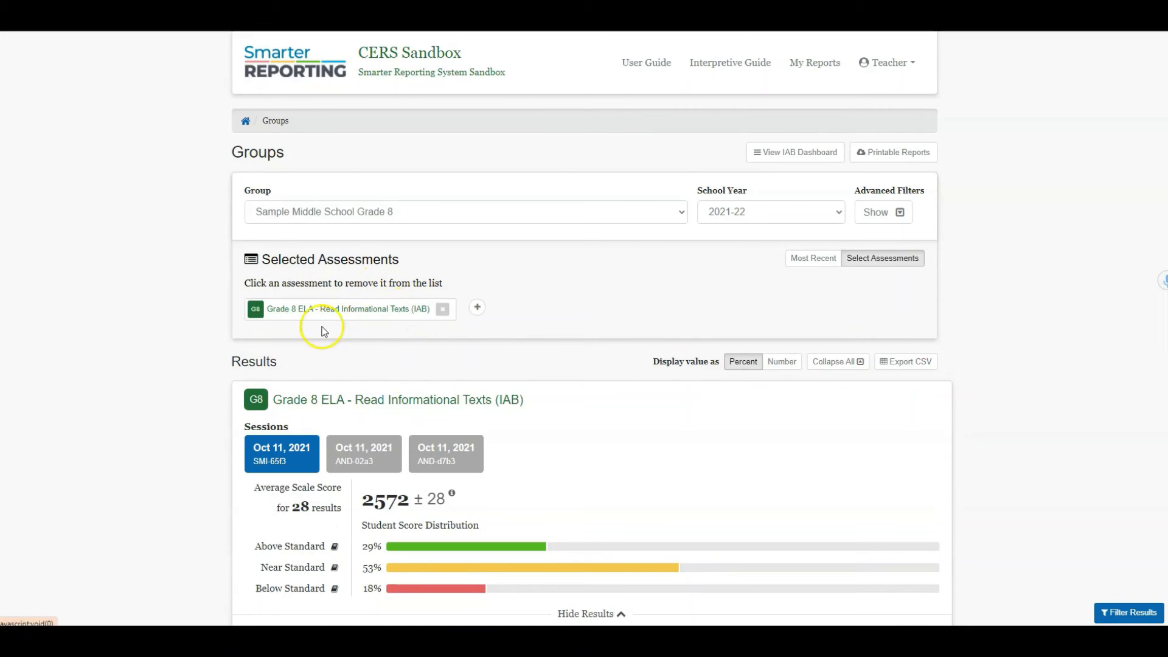
mouse_move(366, 312)
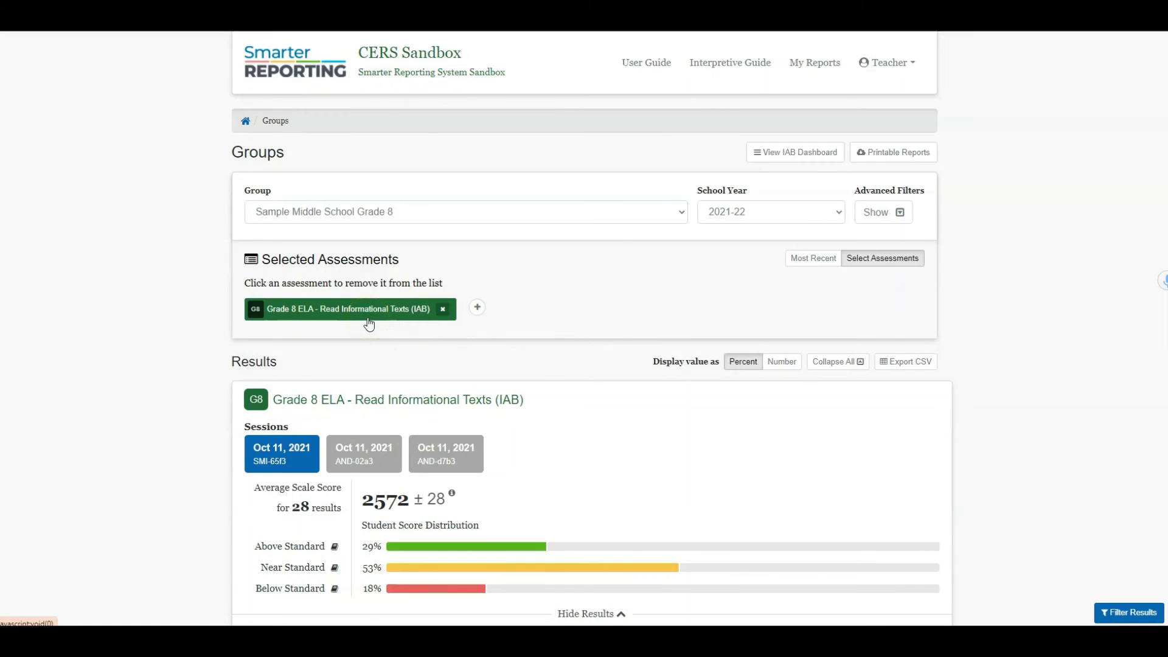
Step: Include session AND-02a3 and sort students by Scale Score, lowest first
scroll("down", 3)
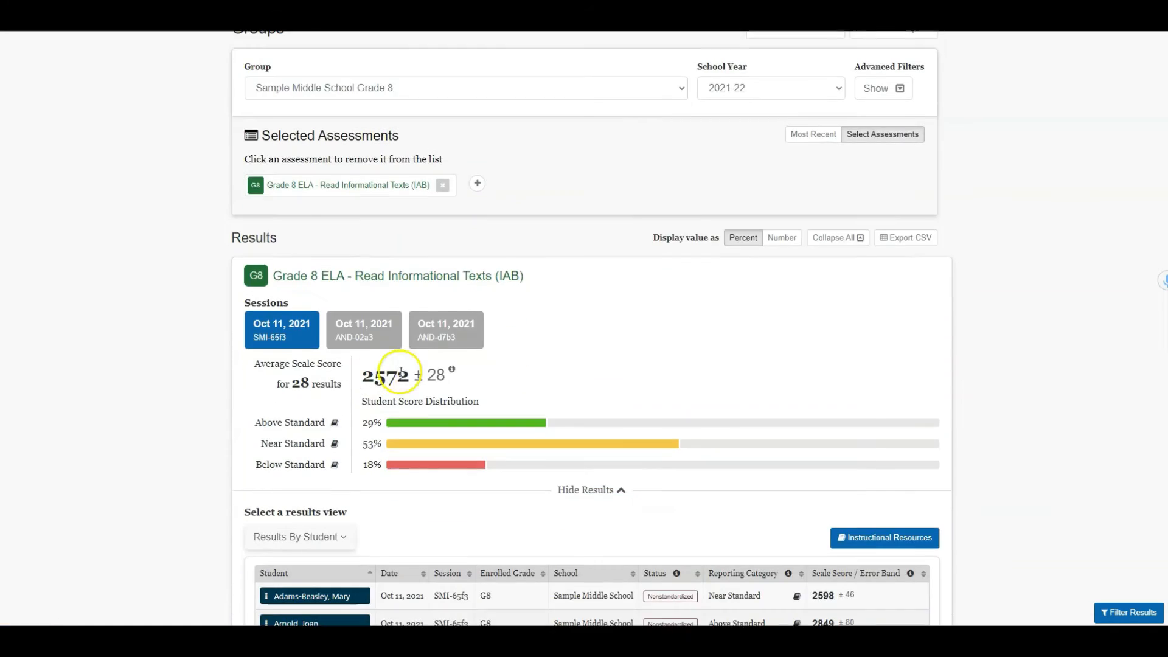
mouse_move(328, 316)
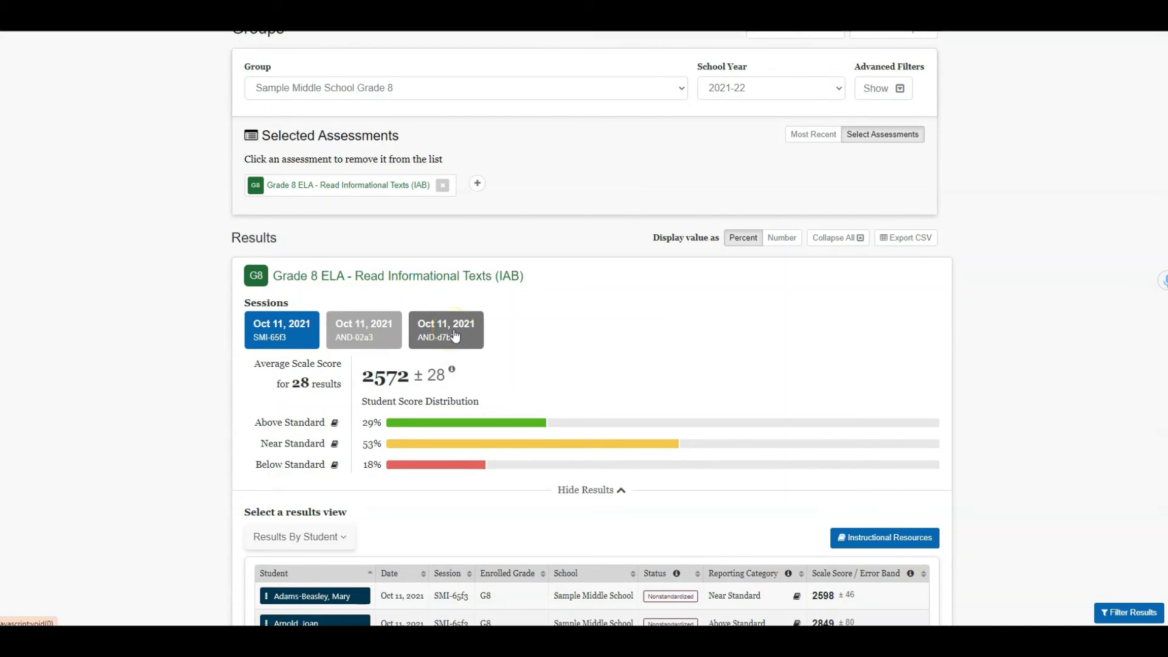
left_click(364, 330)
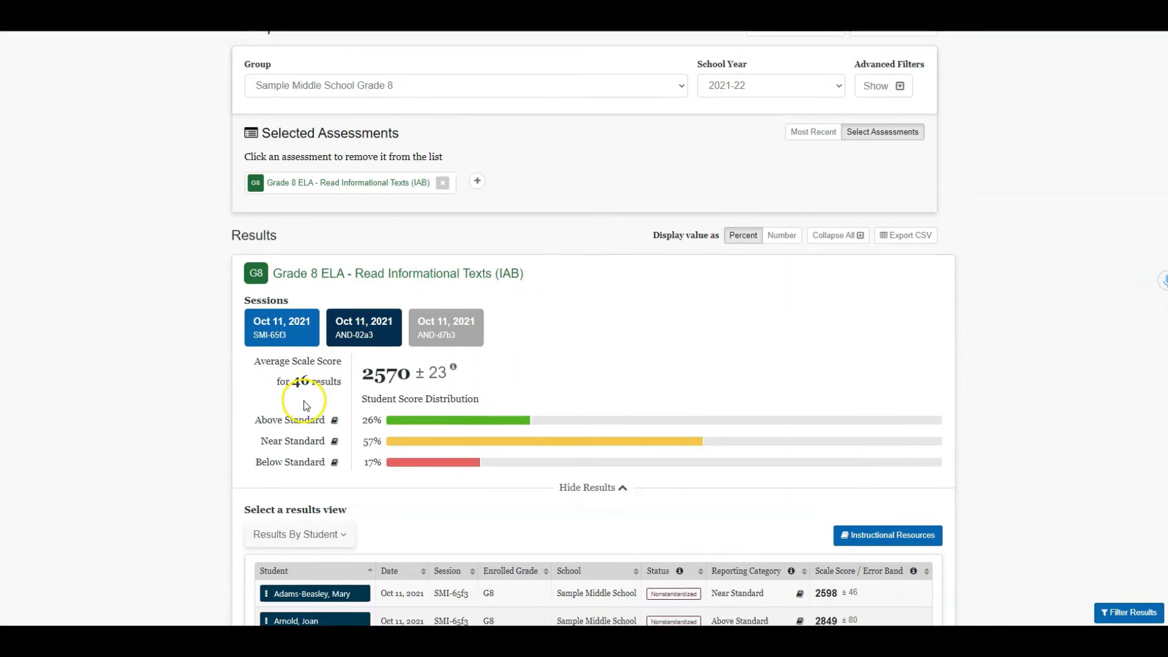
scroll("down", 3)
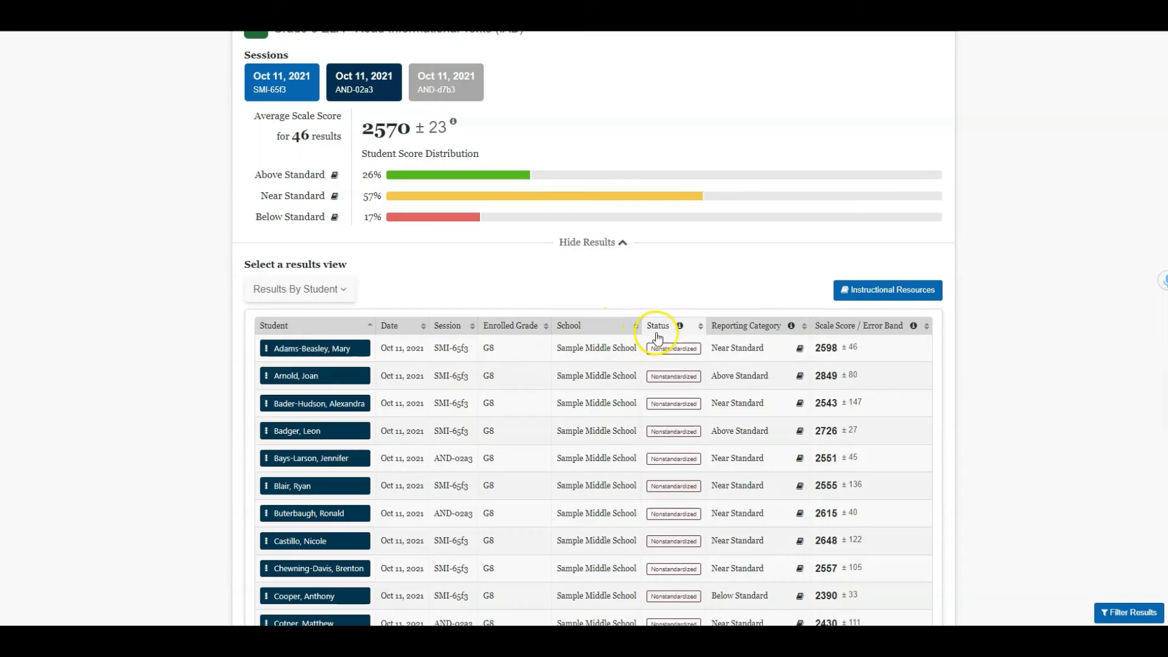
mouse_move(880, 331)
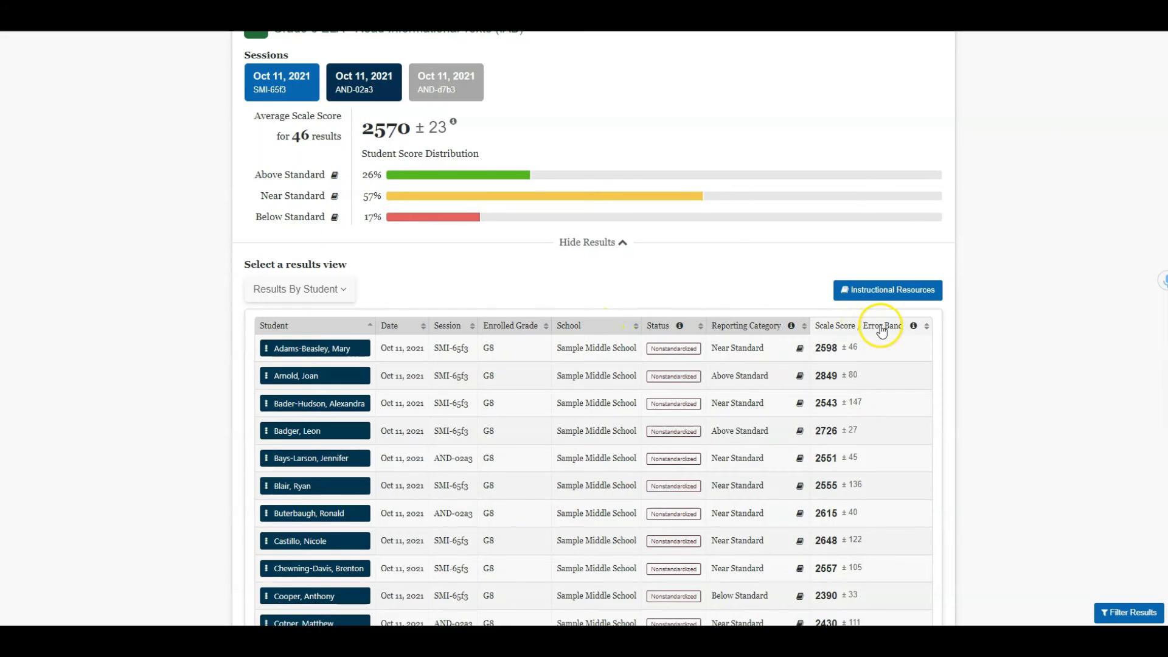
left_click(881, 328)
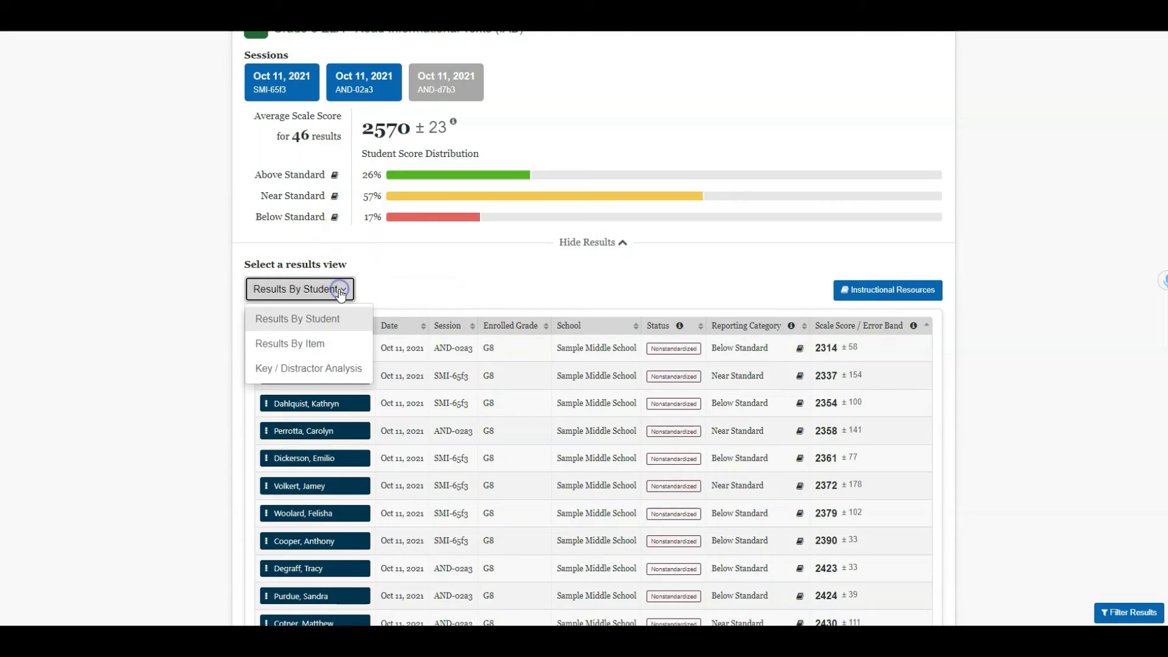
Step: Switch to Results By Item, sorted descending by the 0-points column
left_click(290, 343)
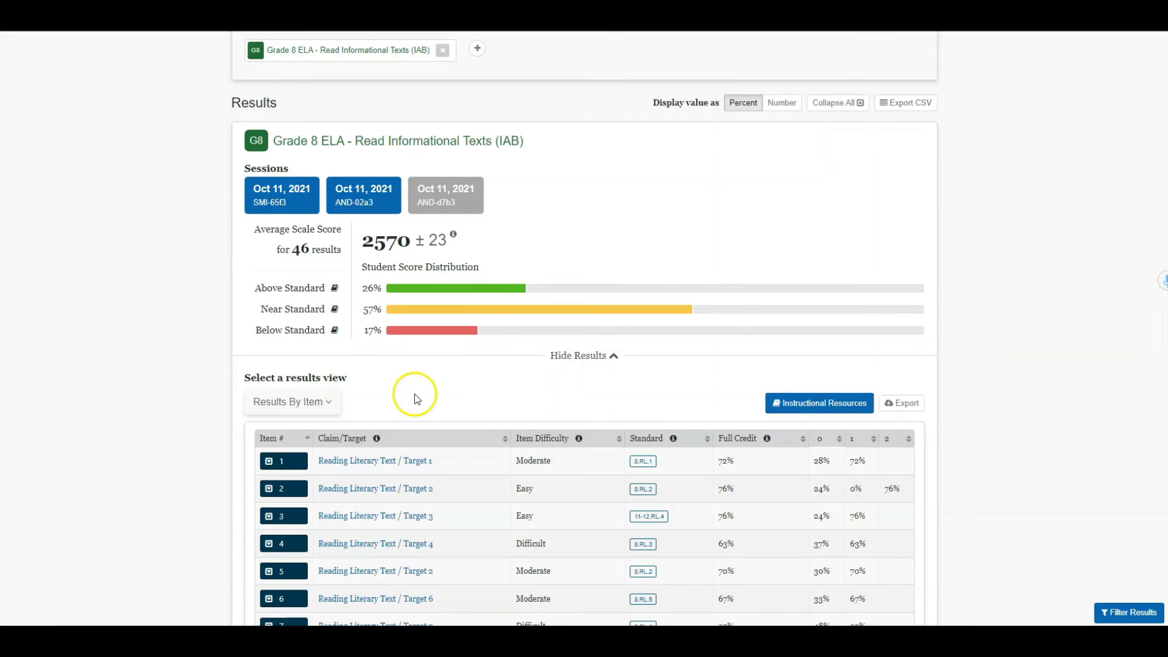
scroll("down", 3)
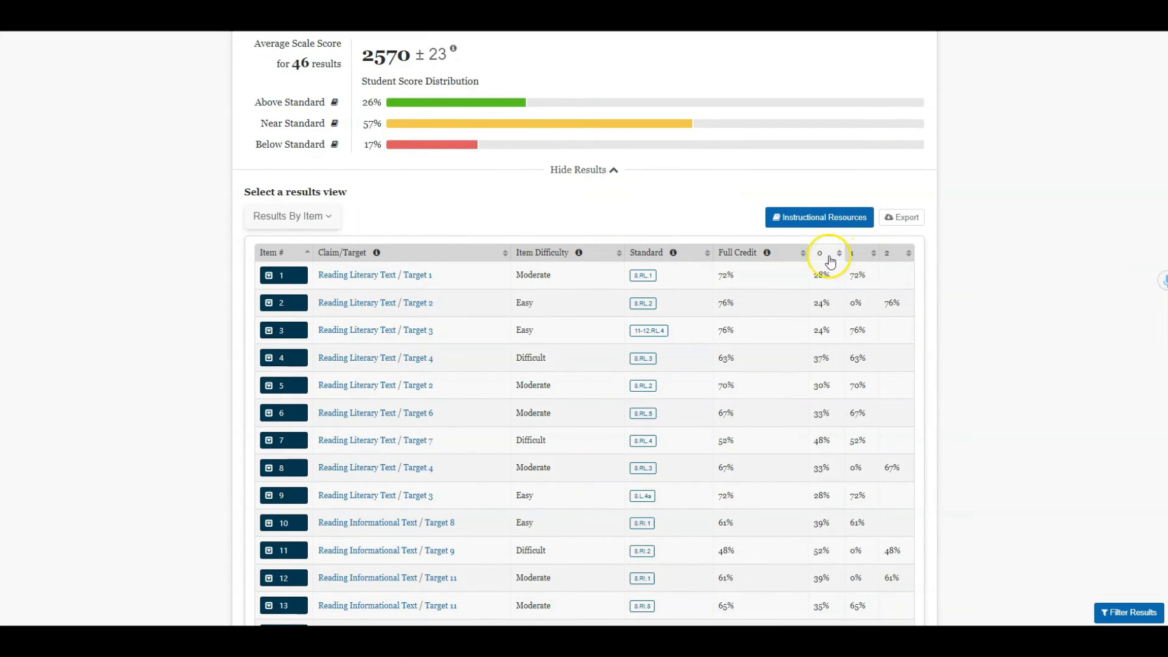
left_click(839, 252)
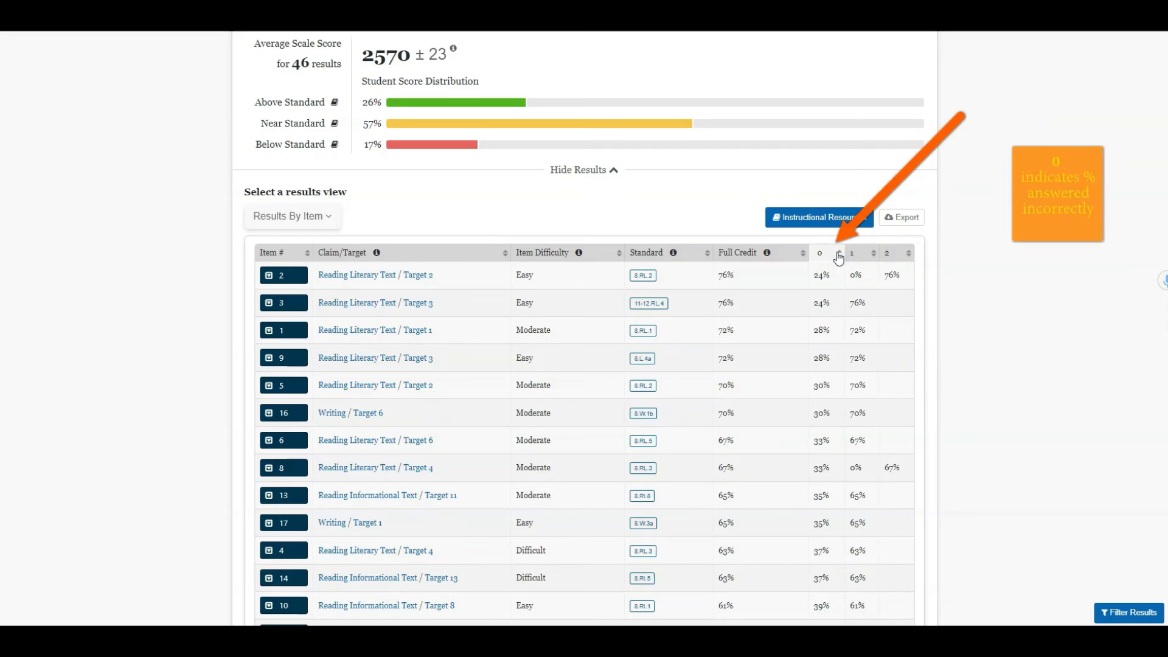
left_click(839, 253)
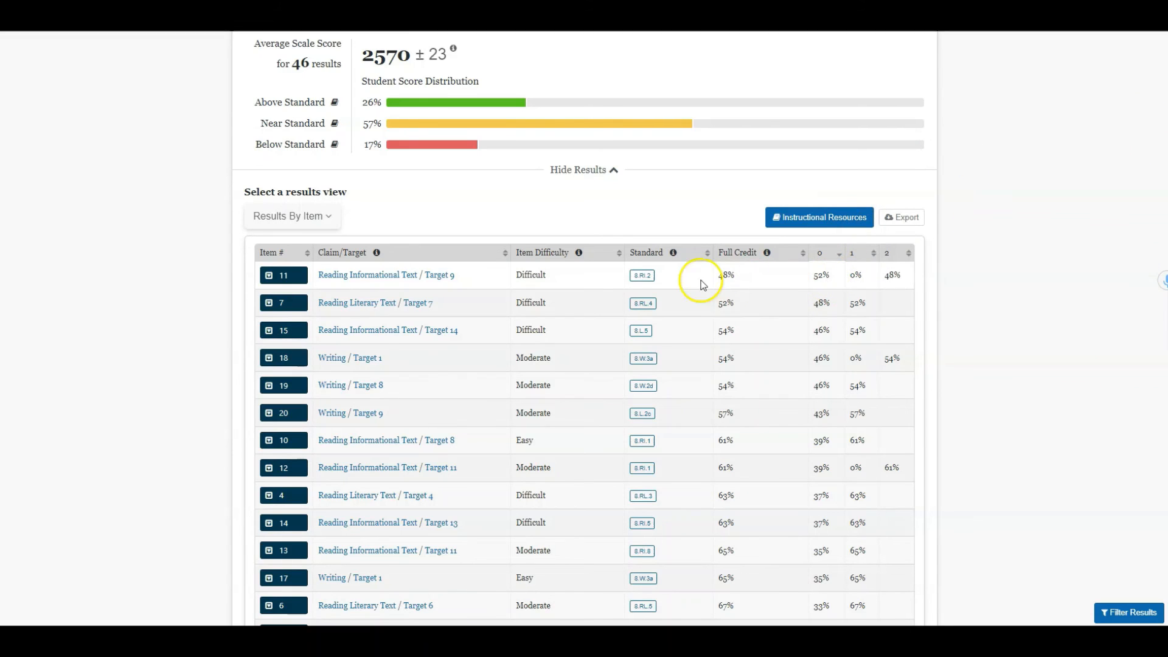
mouse_move(537, 285)
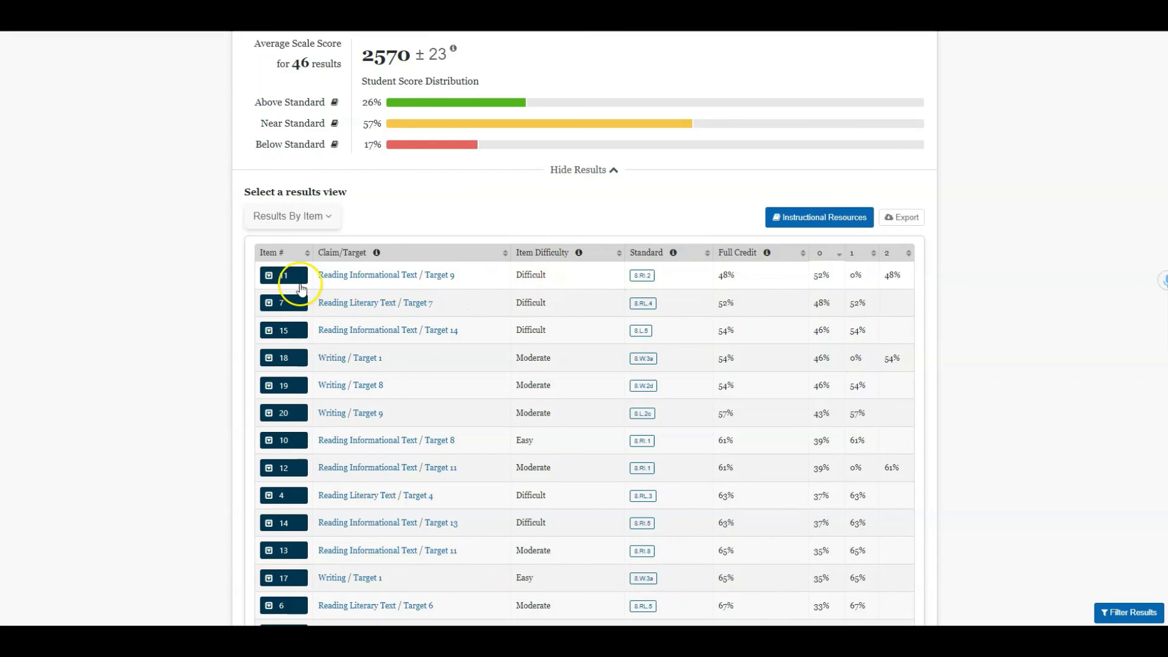
Step: Expand item 11 to view its Student Points and Responses
left_click(268, 275)
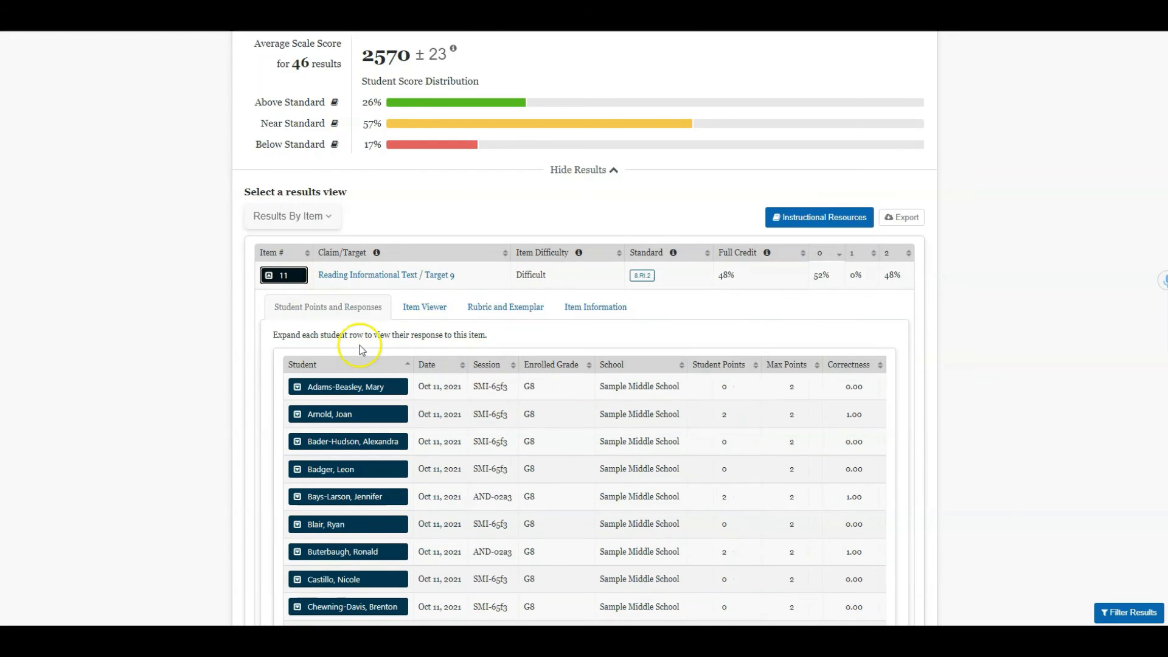
scroll("down", 3)
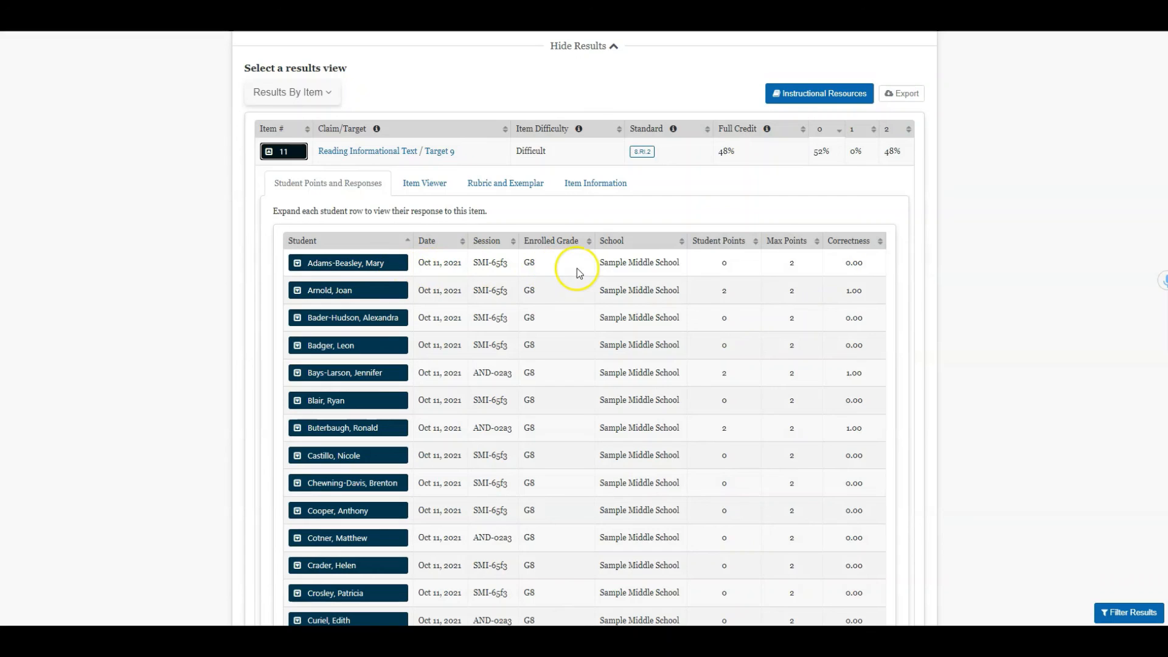
left_click(425, 183)
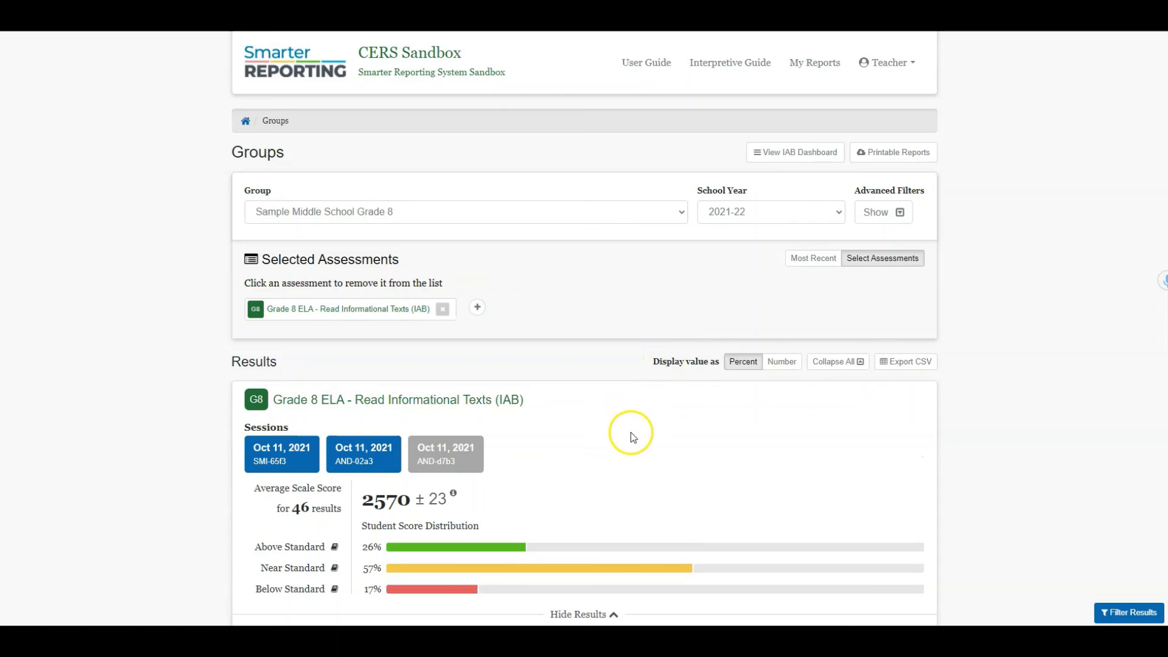
mouse_move(628, 426)
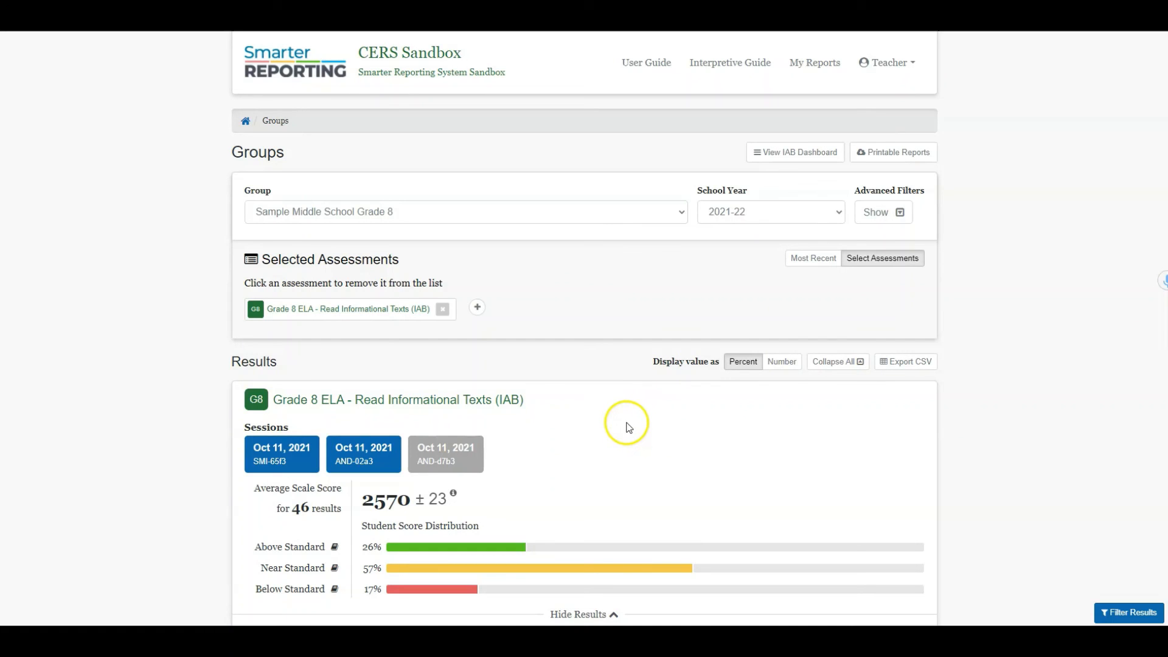
mouse_move(615, 437)
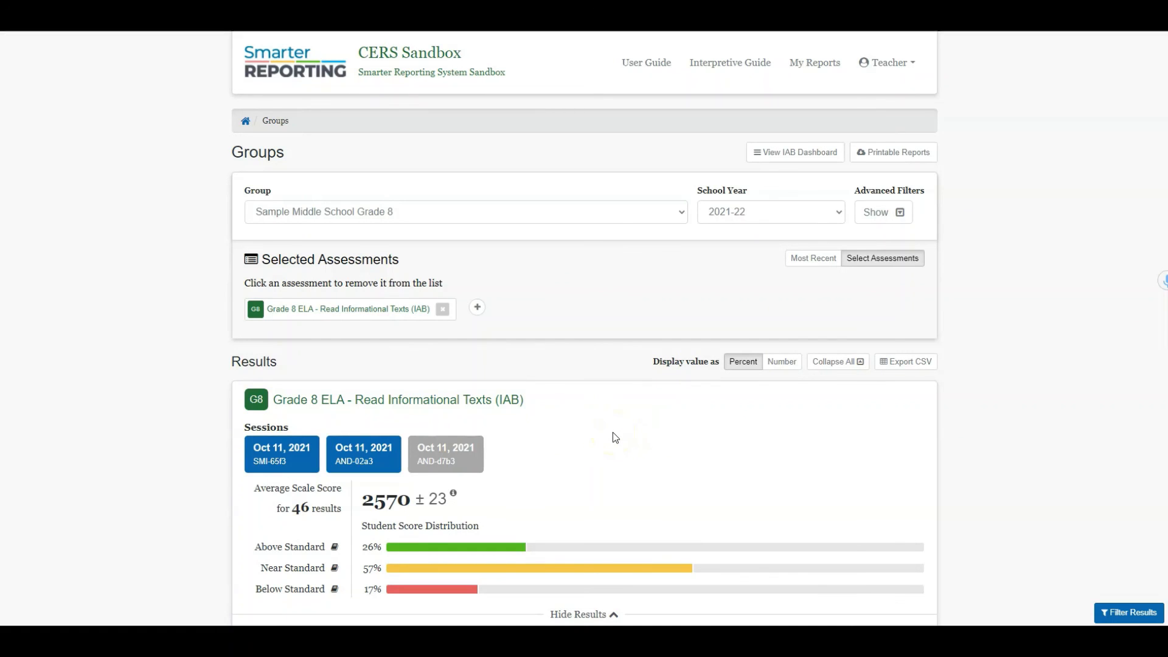